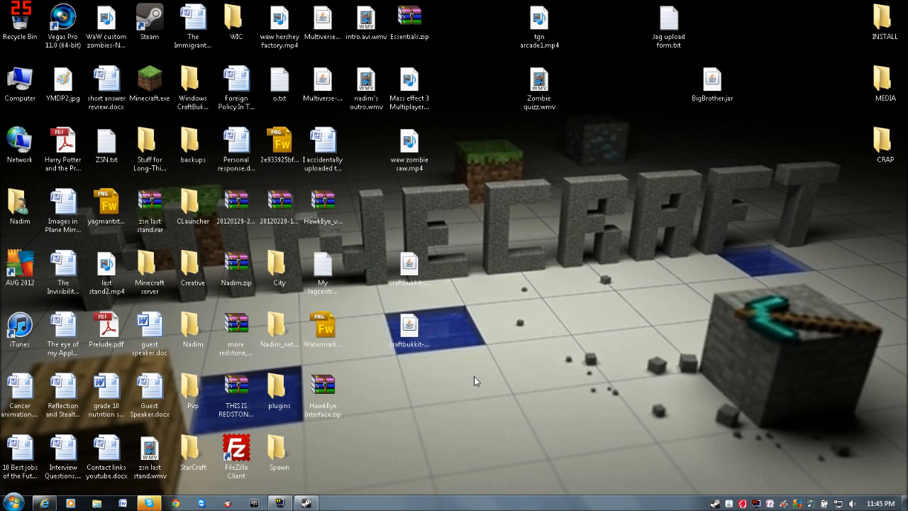
mouse_move(666, 245)
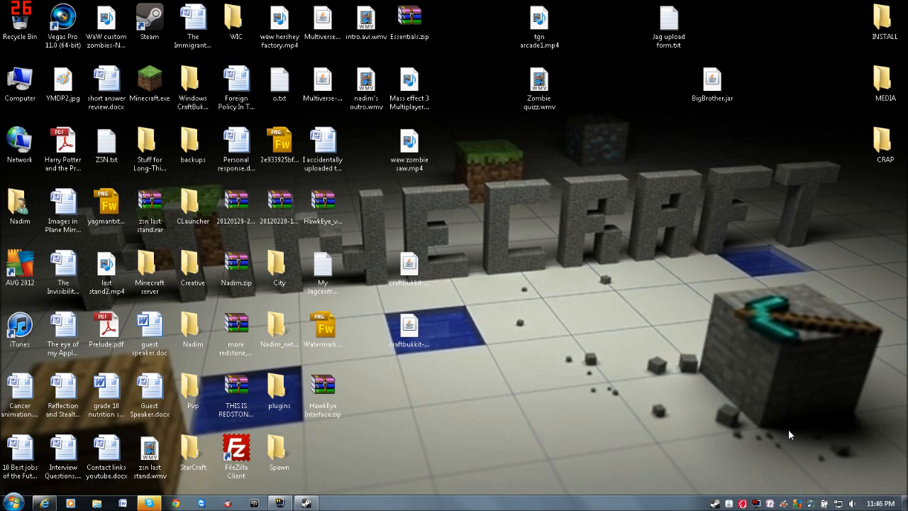
mouse_move(832, 428)
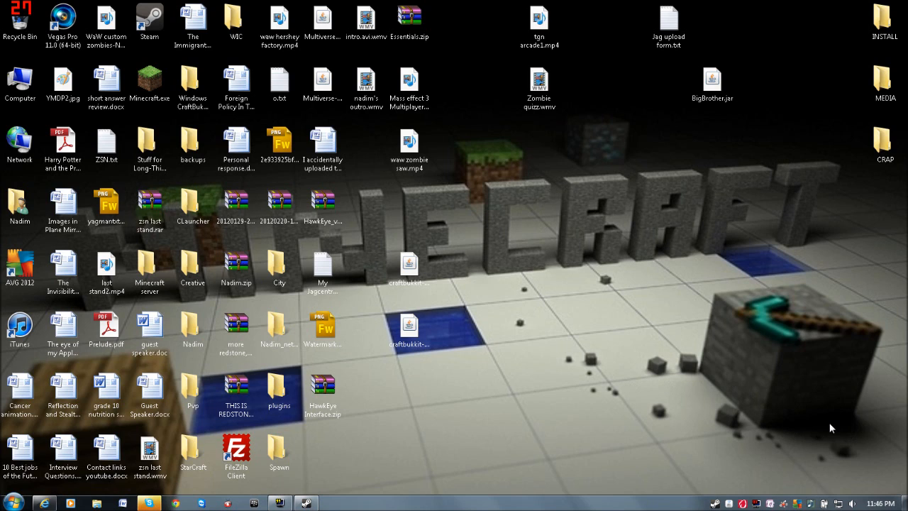
Restore the Internet Explorer window showing the Bukkit Essentials forum thread.
click(236, 86)
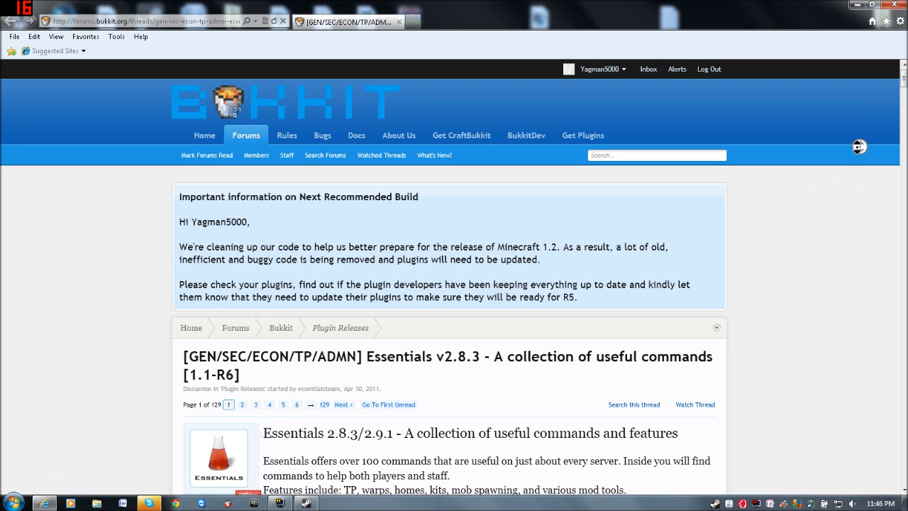
Scroll the Essentials thread down to its download links, then minimize Internet Explorer.
scroll(down, 3)
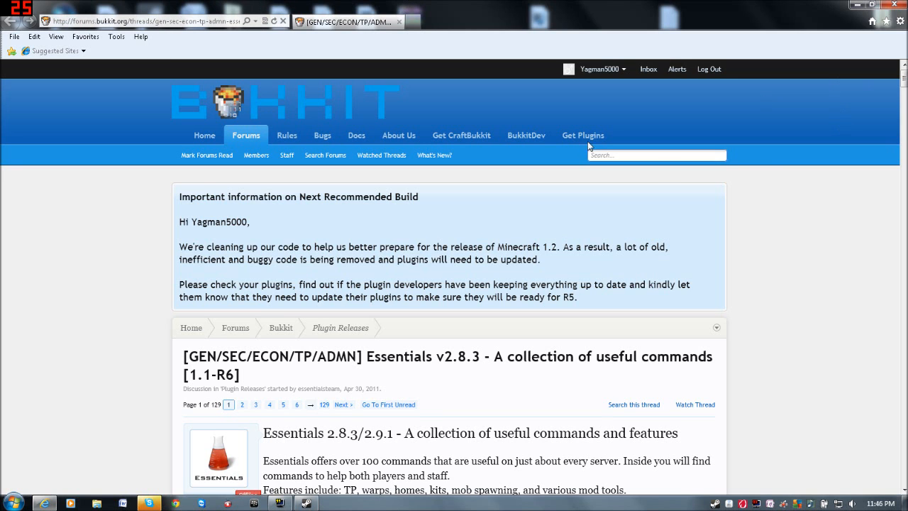
scroll(down, 3)
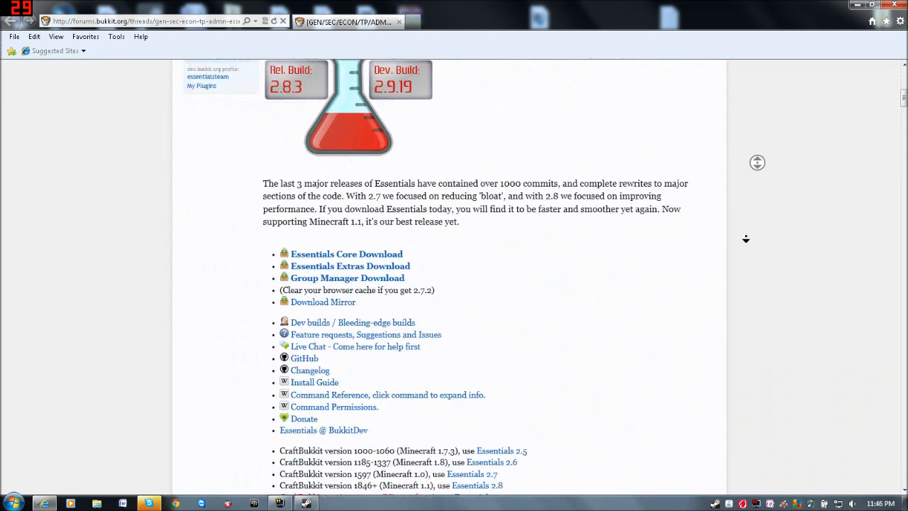
scroll(down, 3)
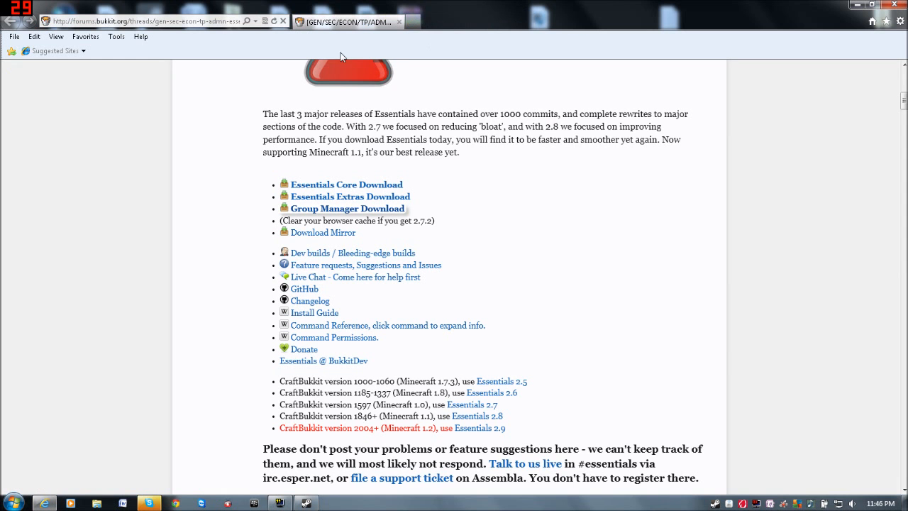
click(347, 207)
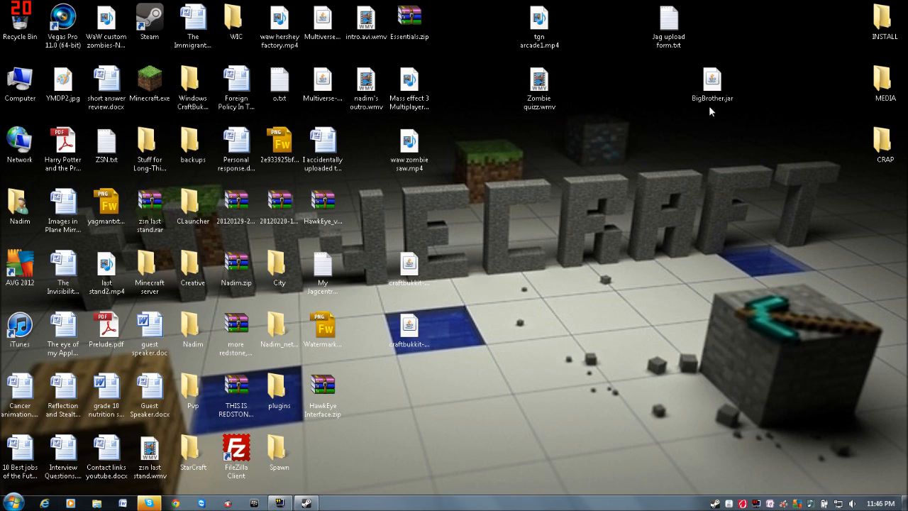
mouse_move(624, 211)
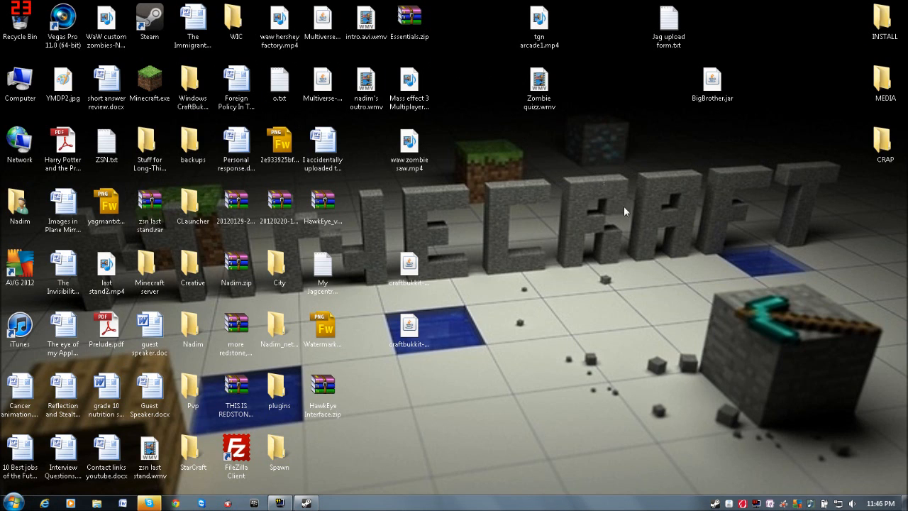
Navigate Windows CraftBukkit Setup > CraftBukkit > plugins to find the two Essentials group jars.
click(279, 142)
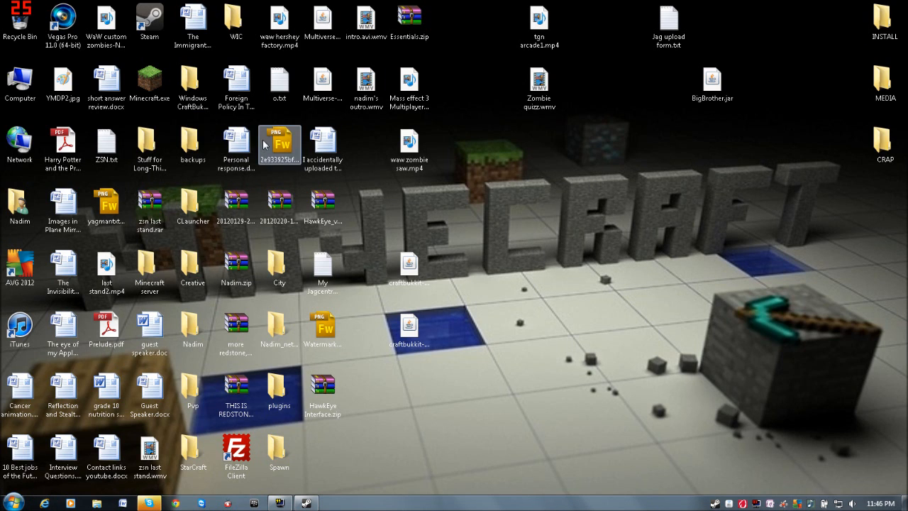
double_click(192, 80)
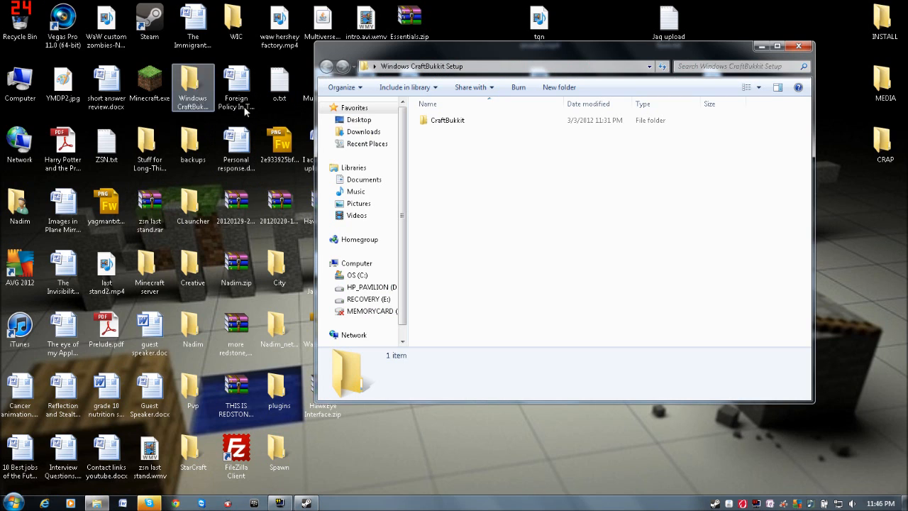
double_click(448, 120)
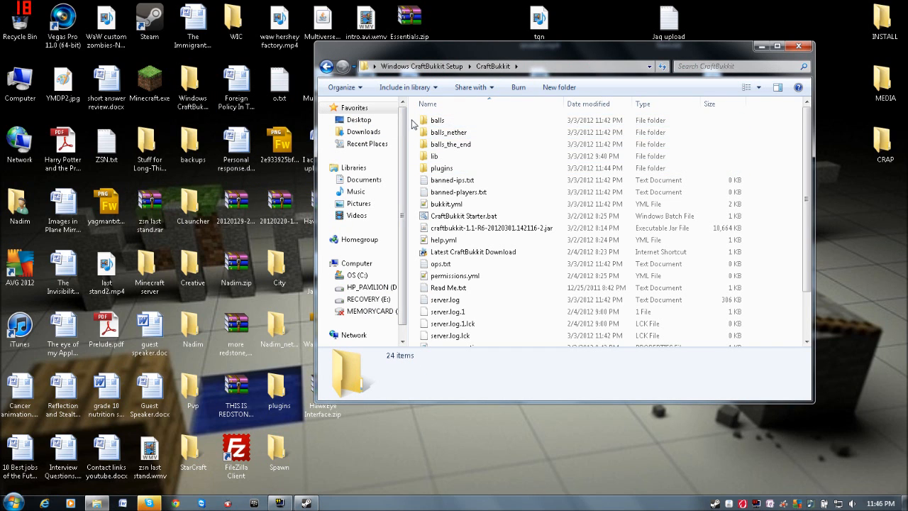
double_click(442, 168)
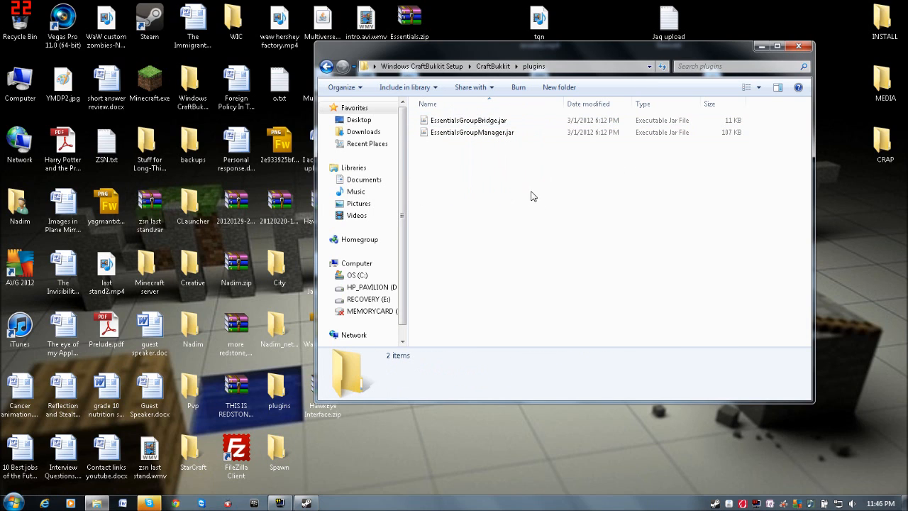
mouse_move(556, 222)
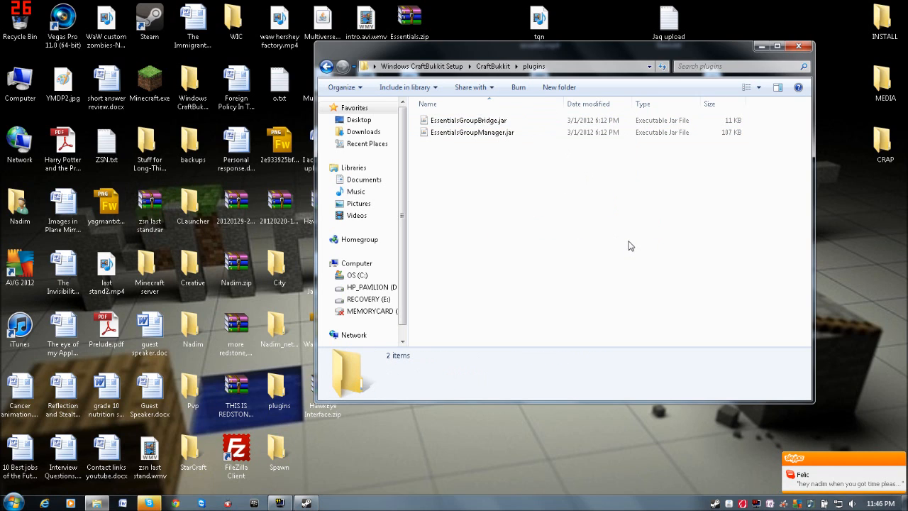
mouse_move(589, 201)
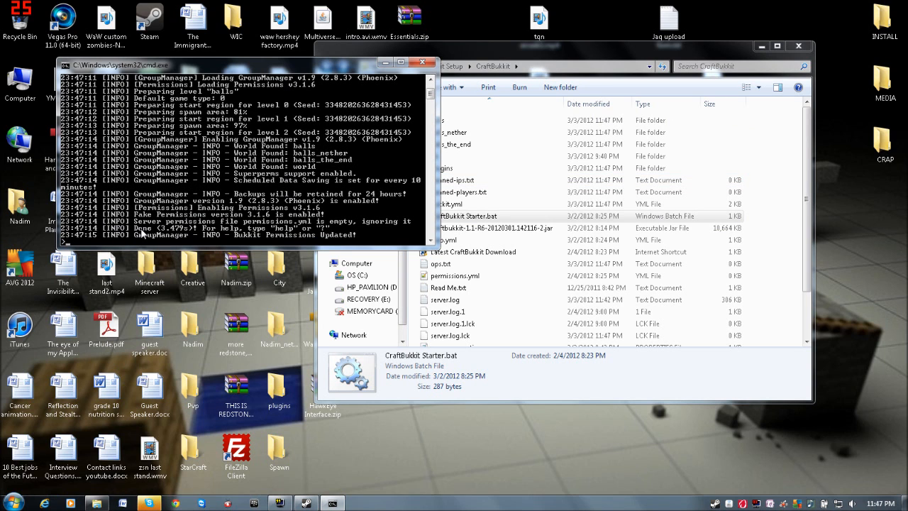
mouse_move(326, 237)
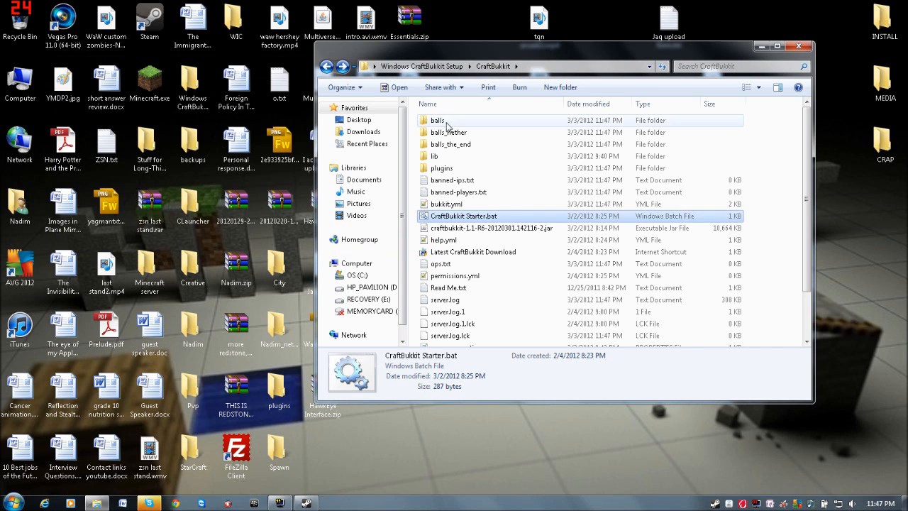
Open plugins > GroupManager and select globalgroups.yml.
double_click(441, 168)
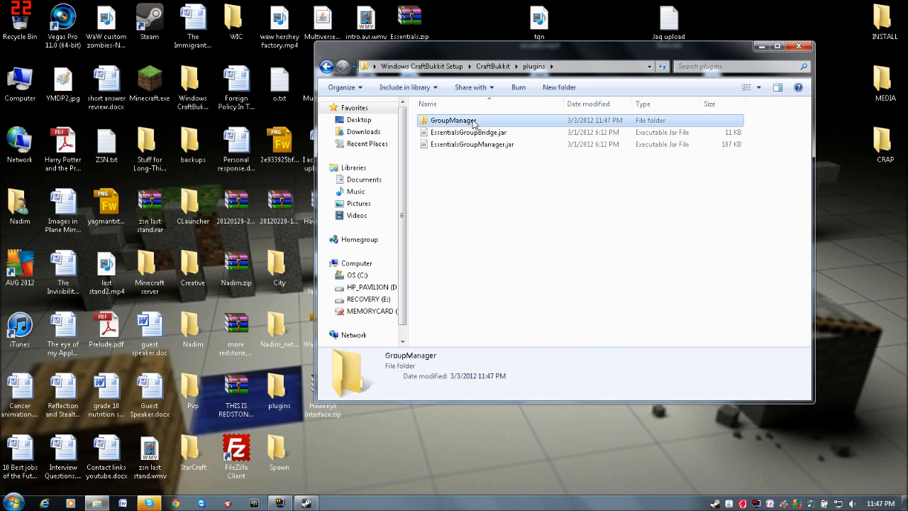
double_click(454, 120)
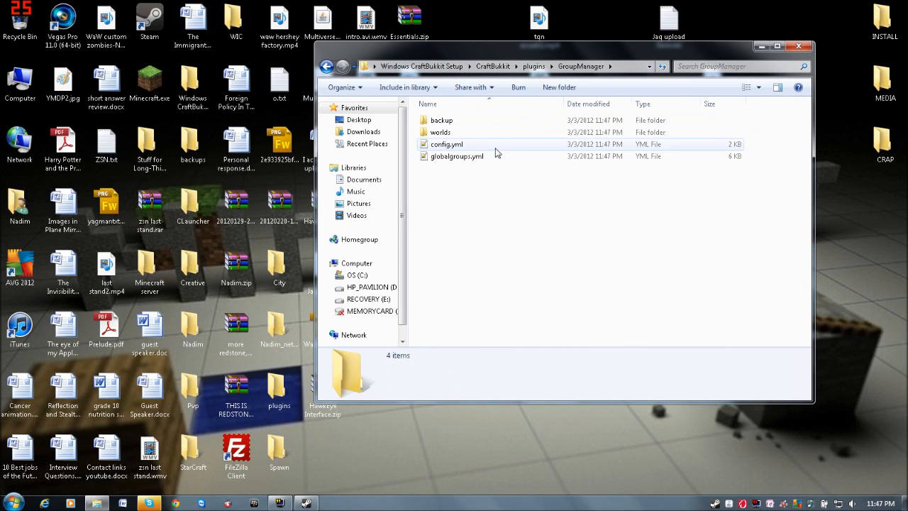
click(456, 156)
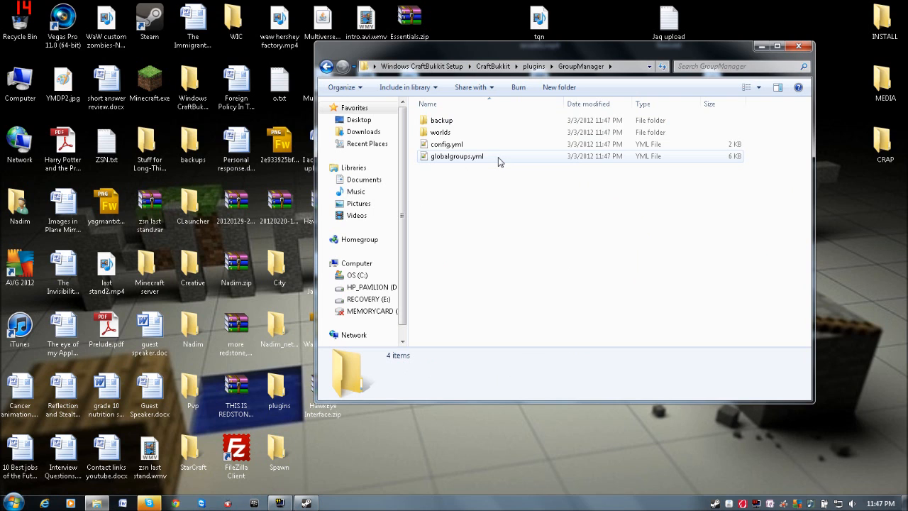
click(457, 157)
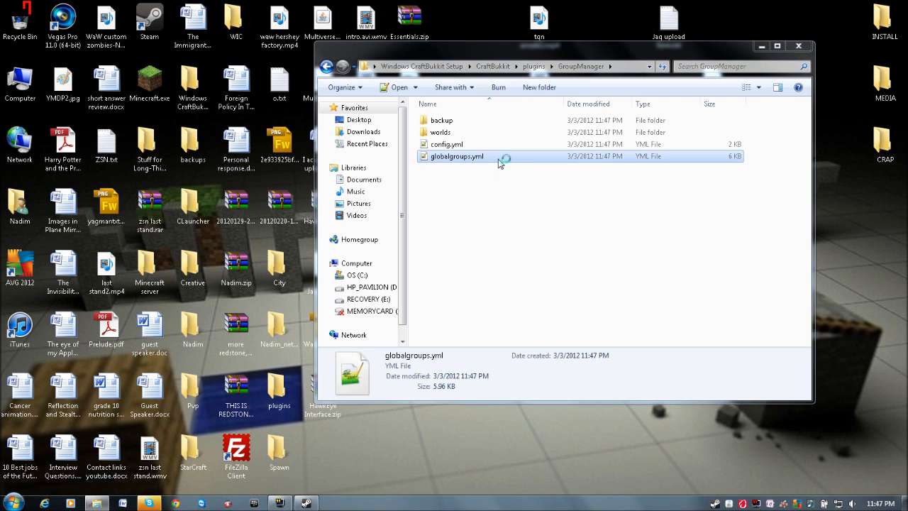
Open globalgroups.yml in Notepad++ and review its groups down to g:towny_admin.
double_click(457, 156)
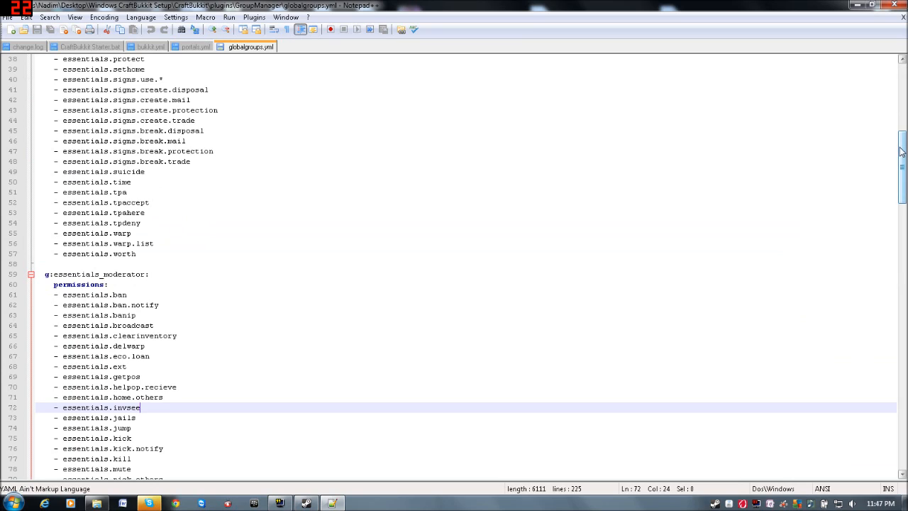
scroll(down, 3)
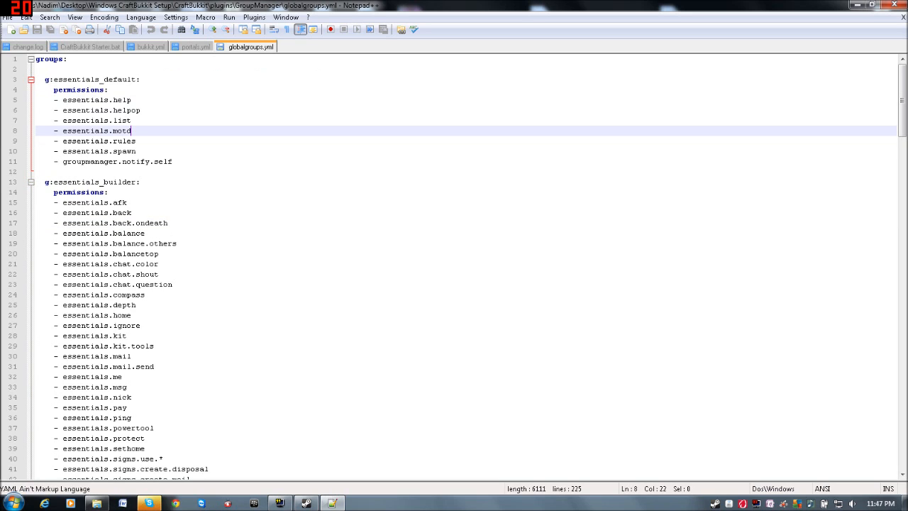
click(120, 79)
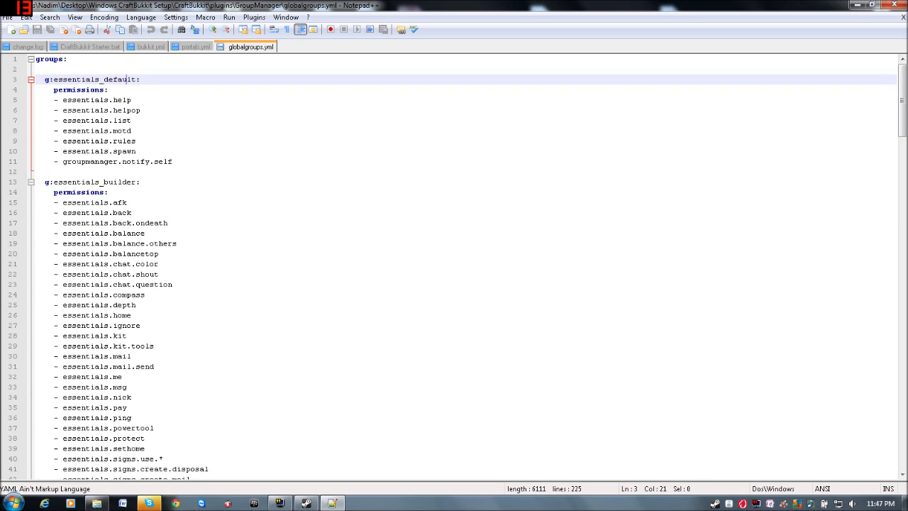
click(80, 90)
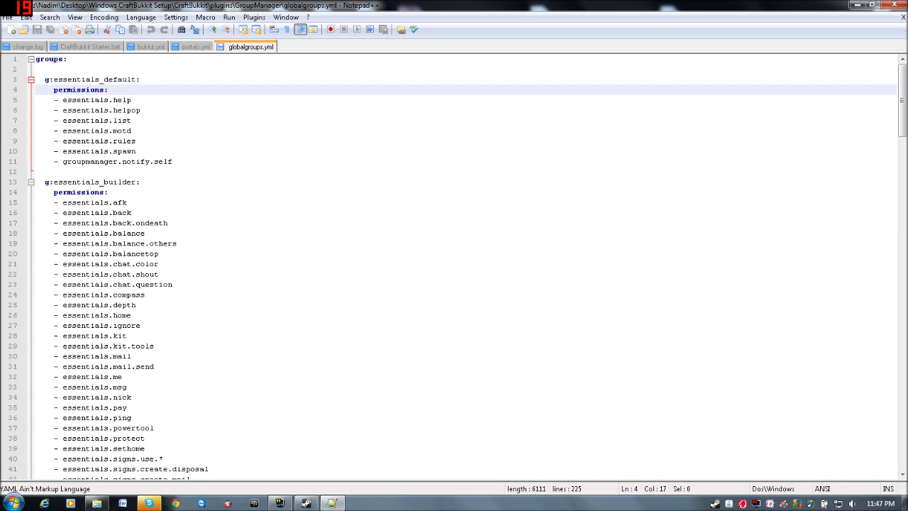
click(85, 110)
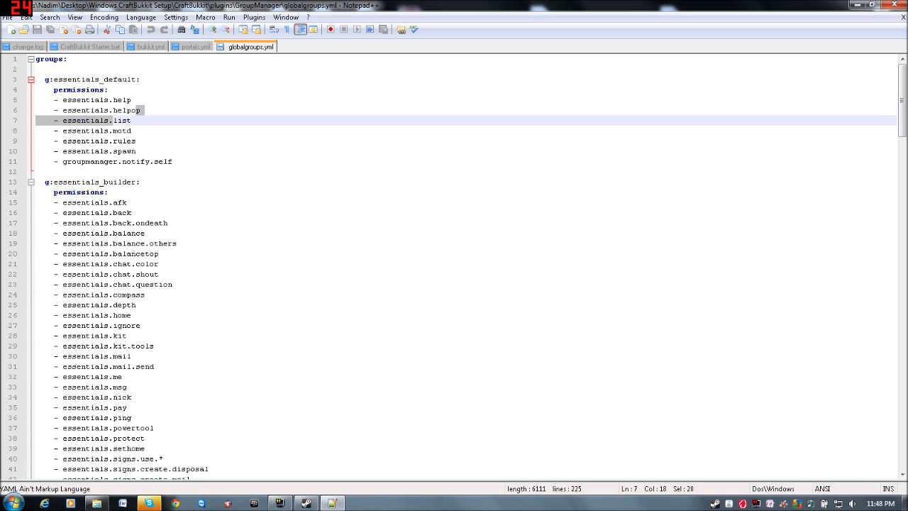
click(172, 161)
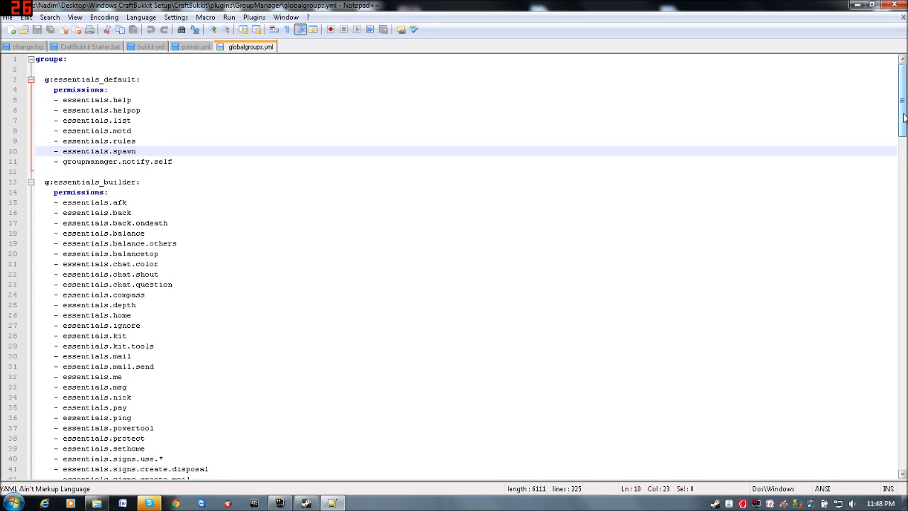
scroll(down, 3)
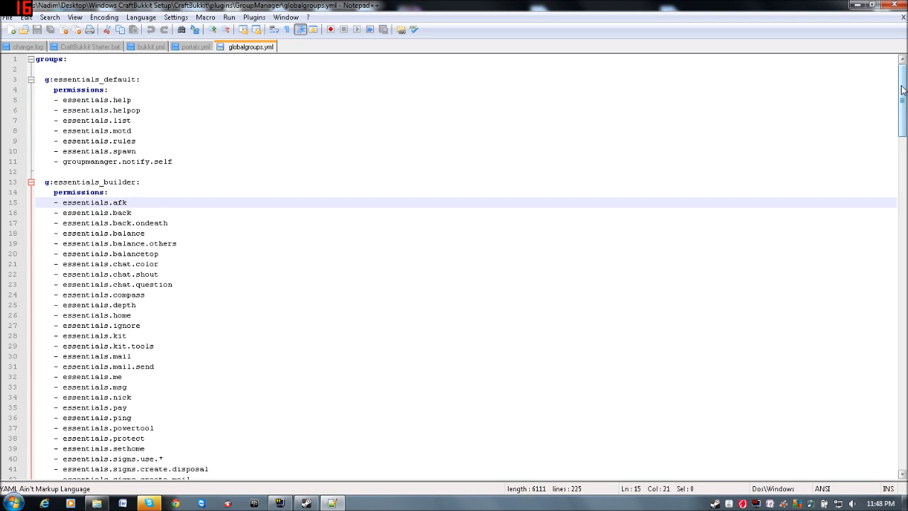
scroll(down, 3)
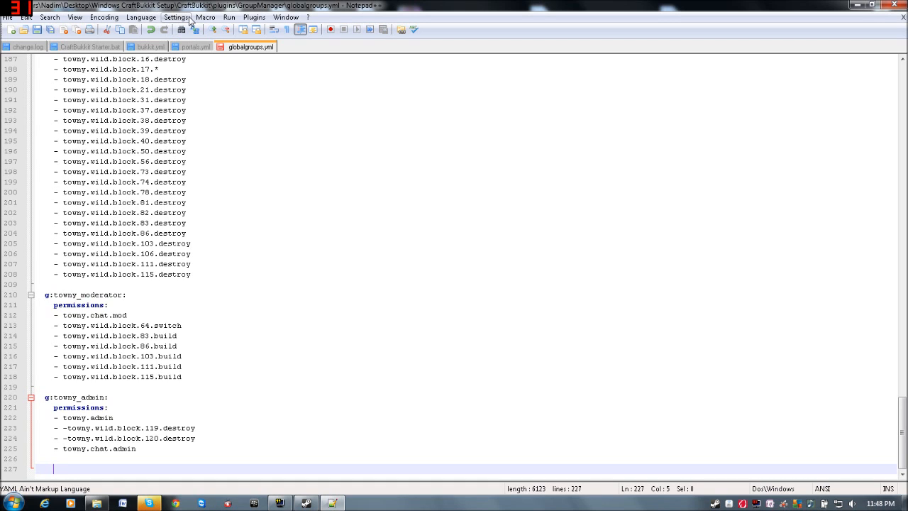
Uncheck 'Replace by space' in Preferences' Language Menu/Tab Settings.
click(176, 17)
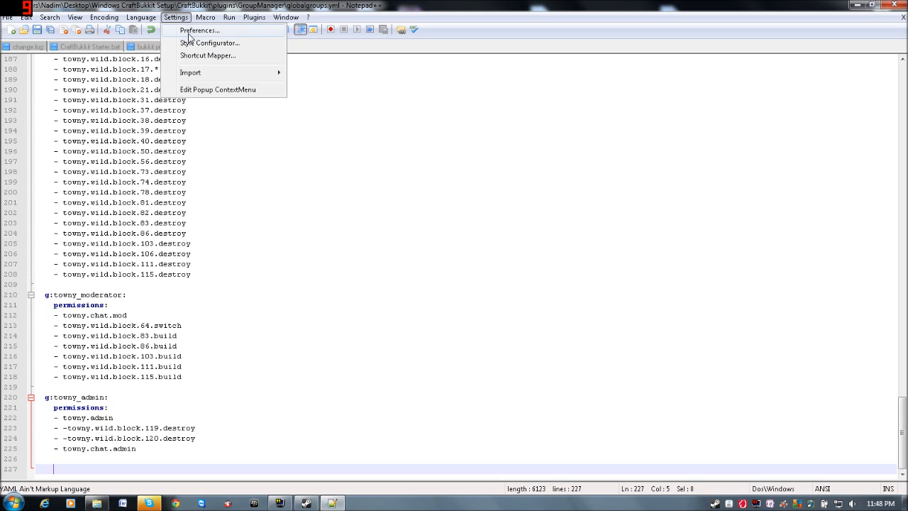
click(199, 30)
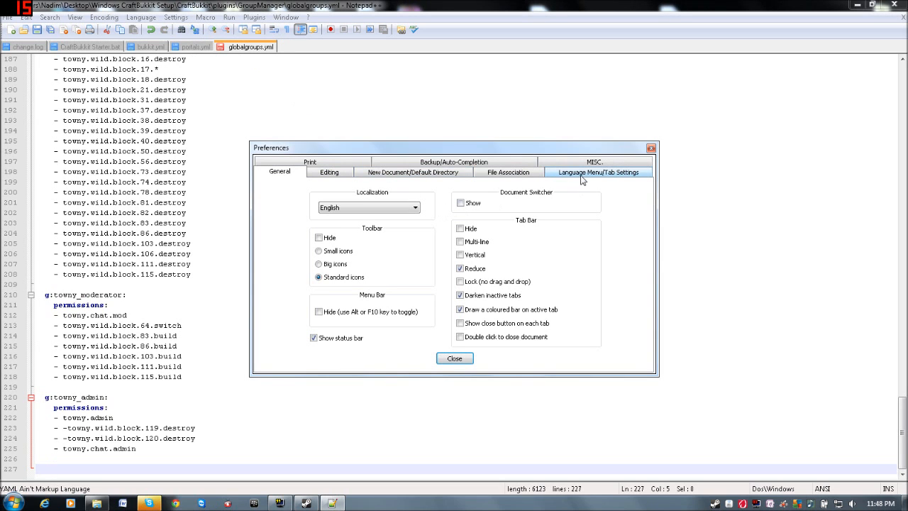
click(599, 172)
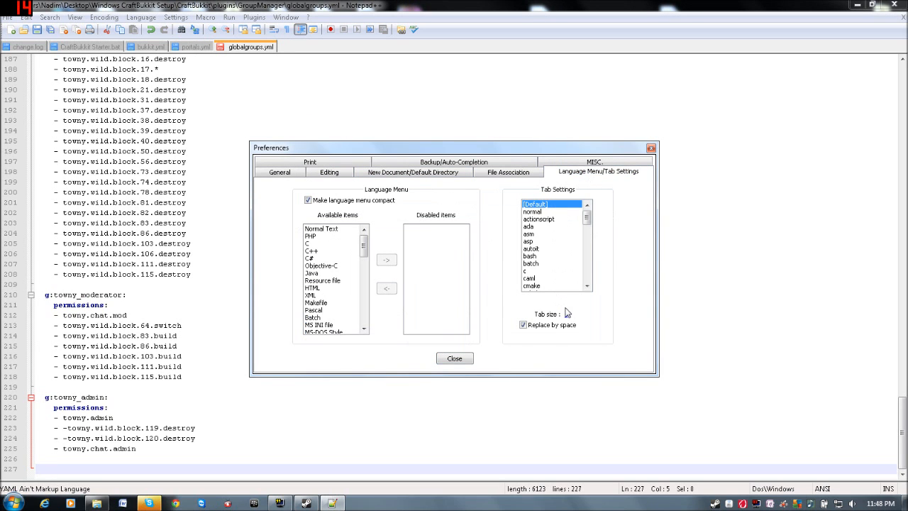
click(523, 325)
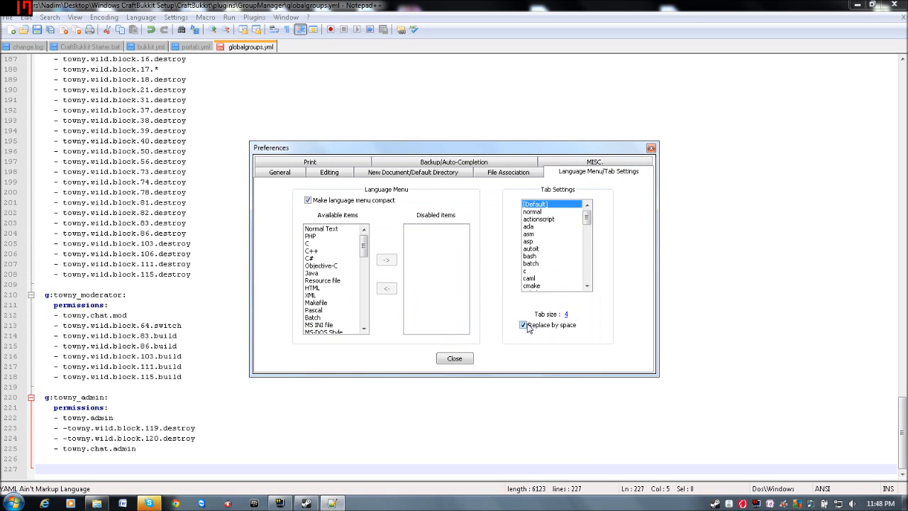
click(455, 358)
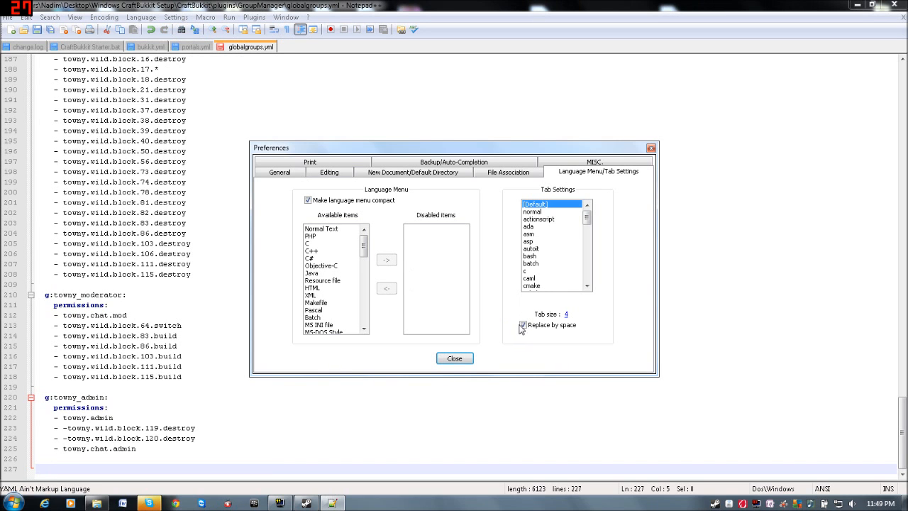
click(454, 357)
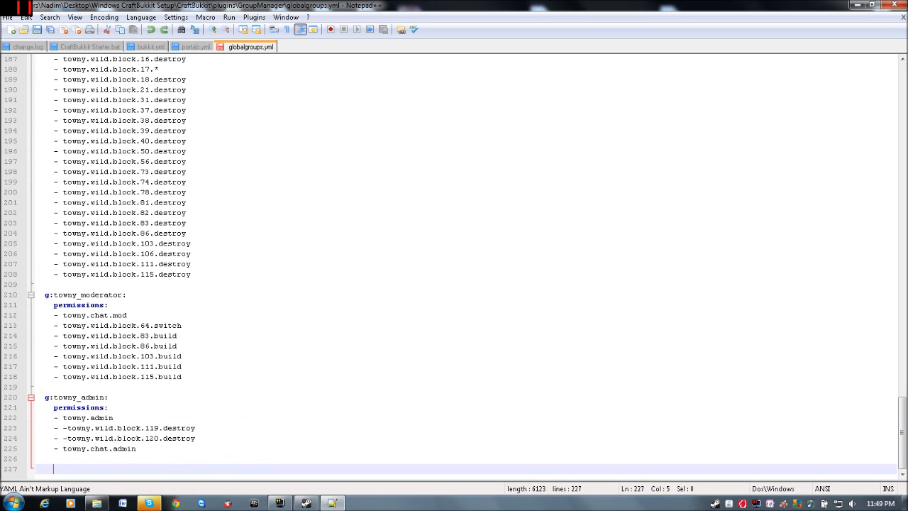
Reopen and close Preferences, declining to save globalgroups.yml.
click(175, 17)
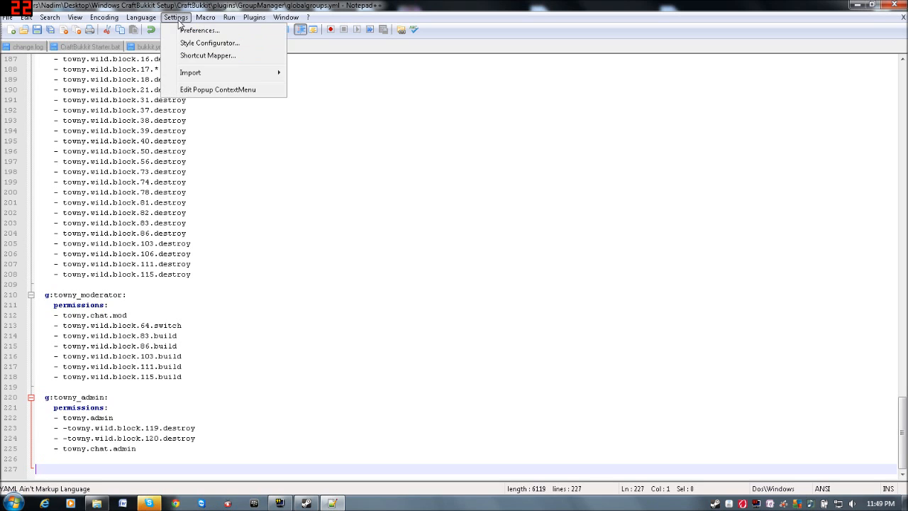
click(199, 30)
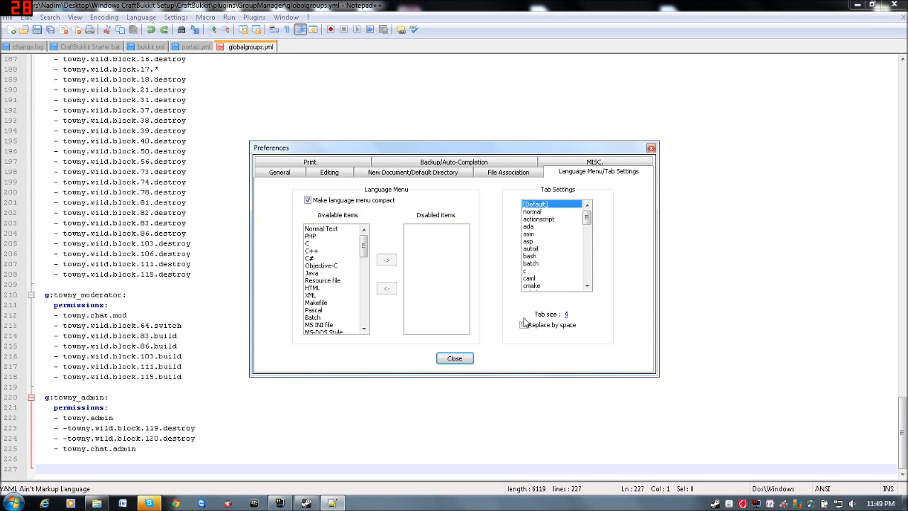
click(454, 358)
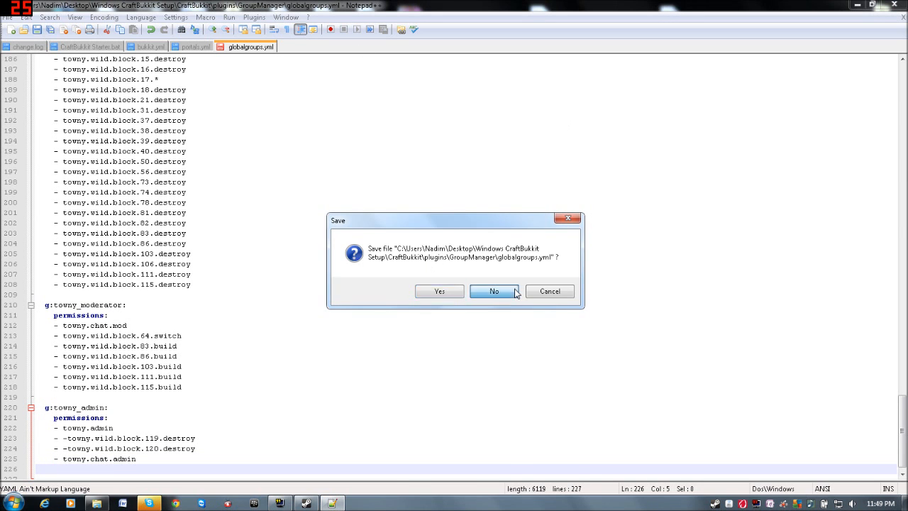
click(494, 290)
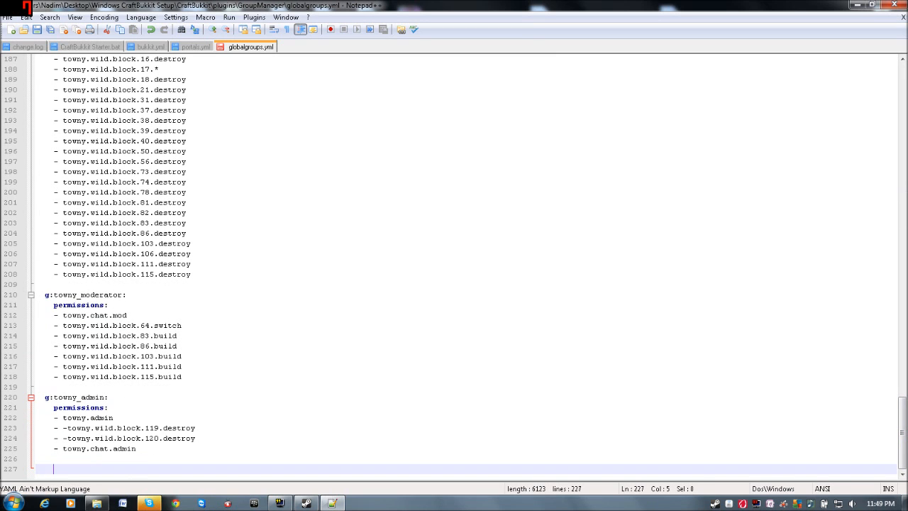
Type the new group heading 'g:buttmunches:' at the end of globalgroups.yml.
text(g)
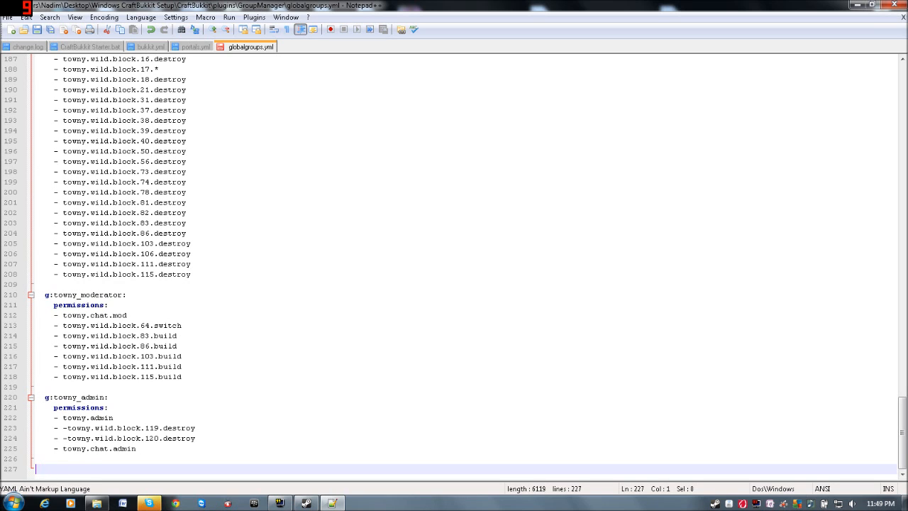
text(g)
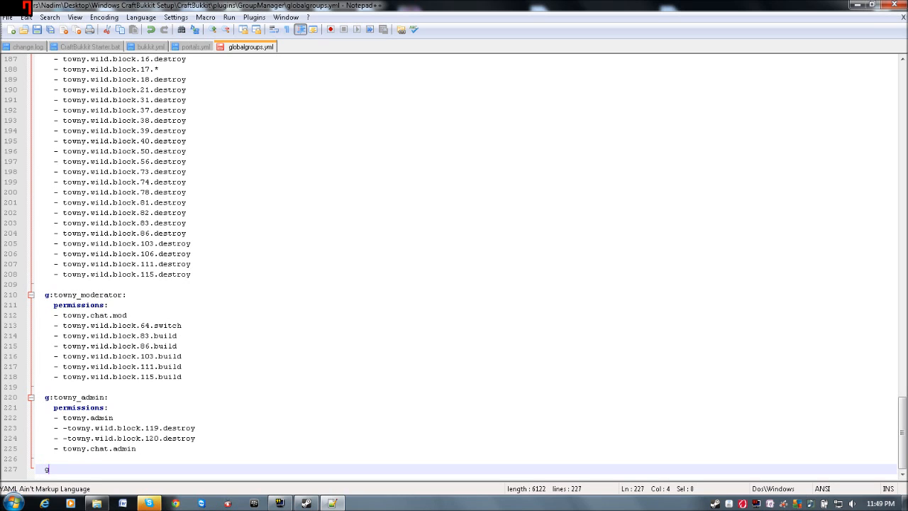
text(:)
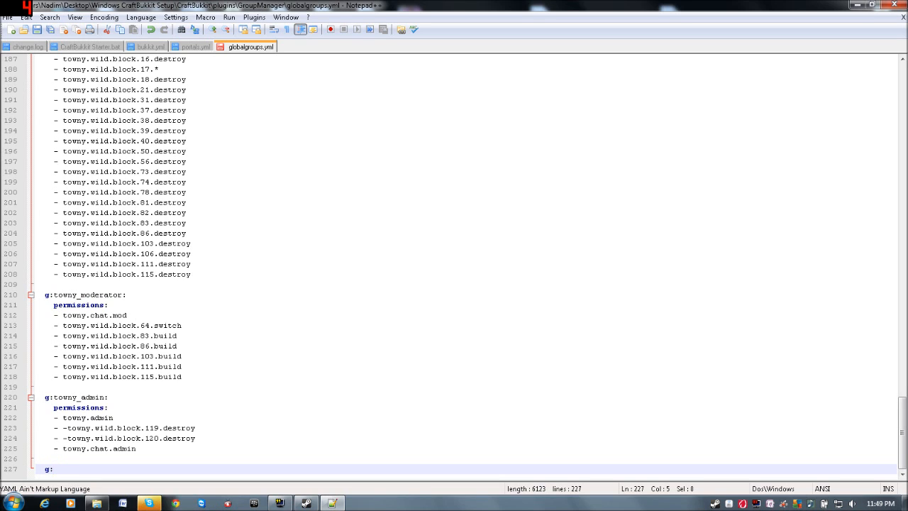
text(ball)
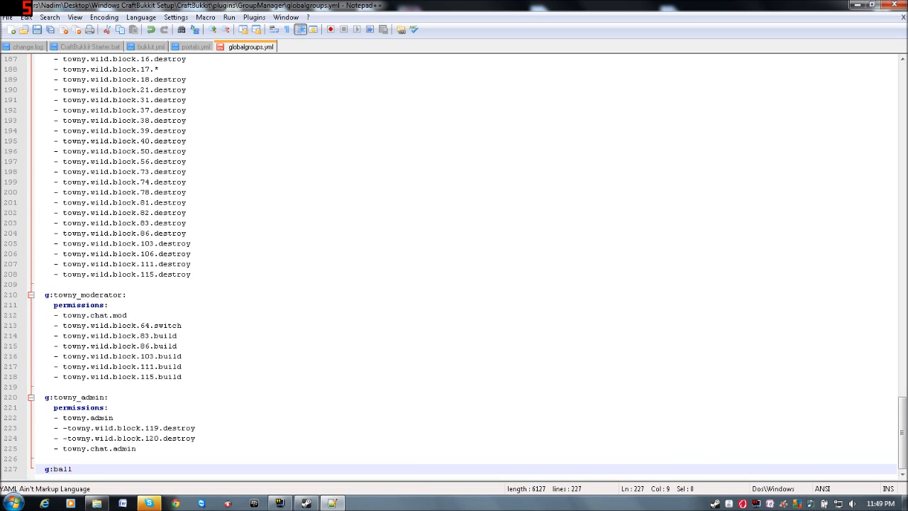
key(BackSpace)
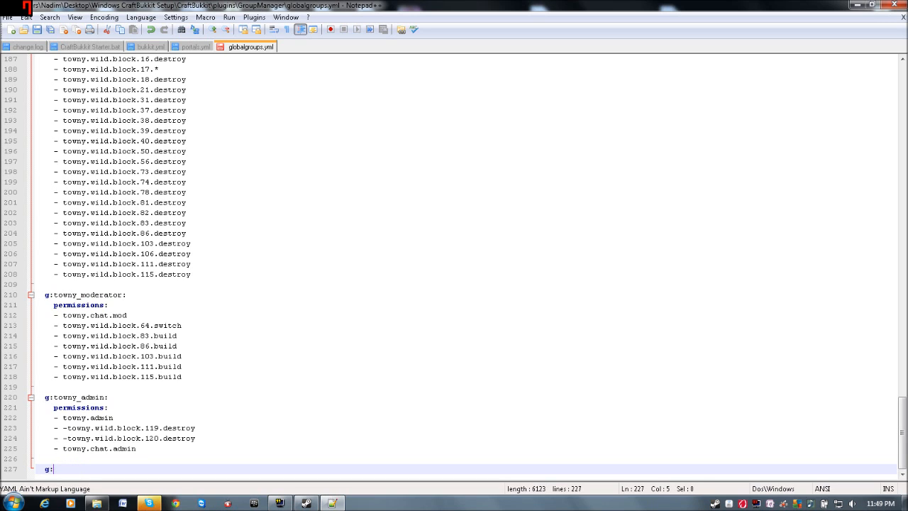
text(buttmunches)
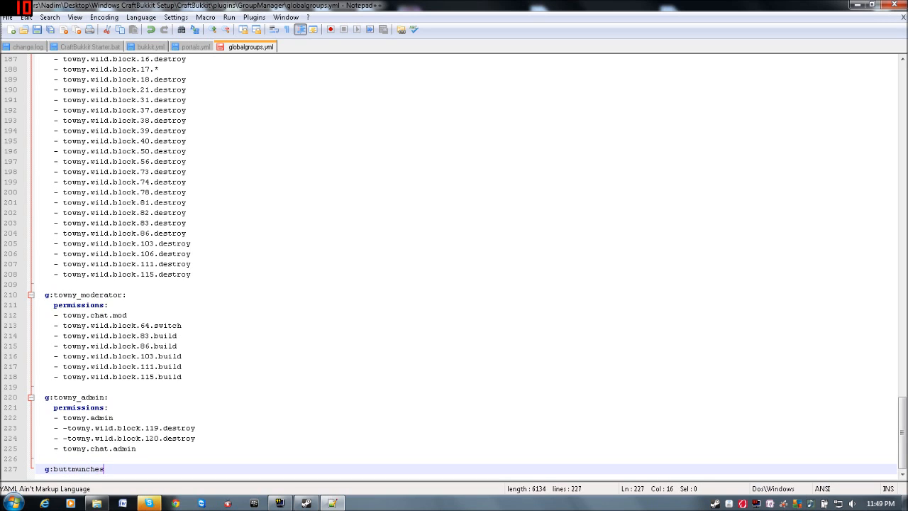
key(enter)
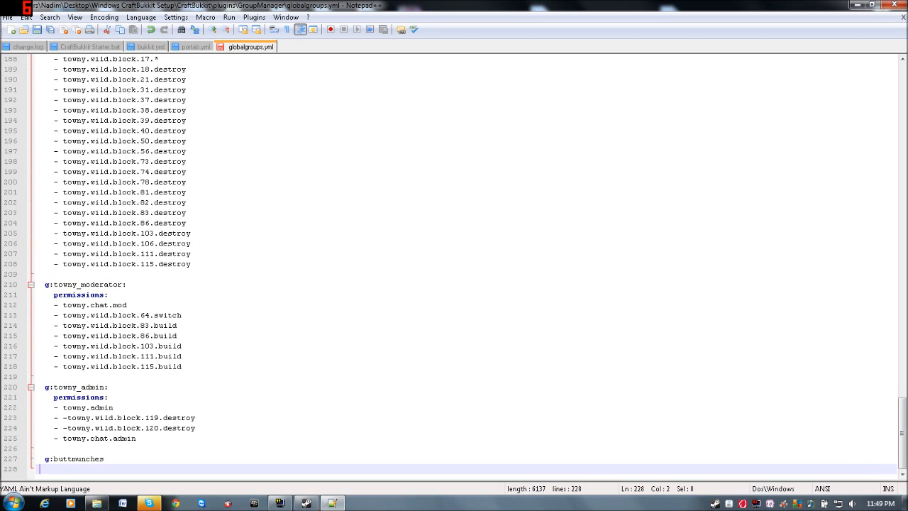
Add a 'permissions:' list under it with essentials permission entries.
text(:)
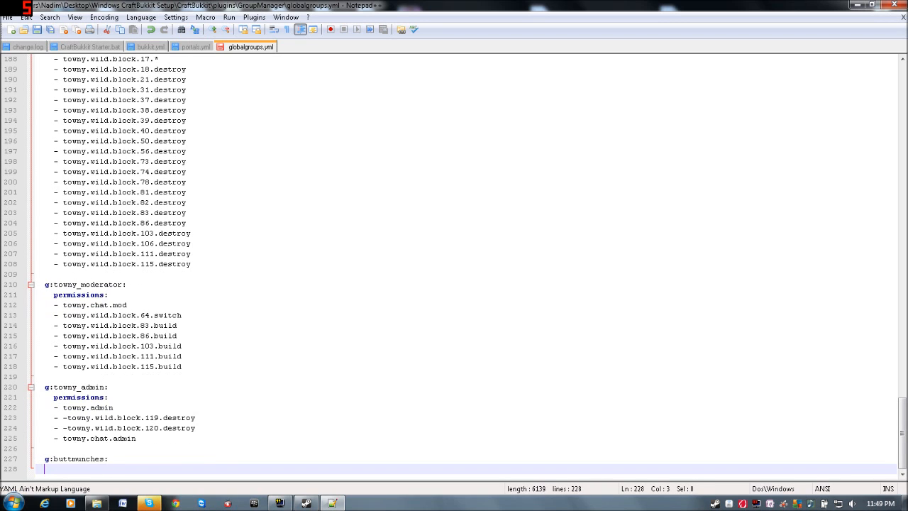
text(permissions:)
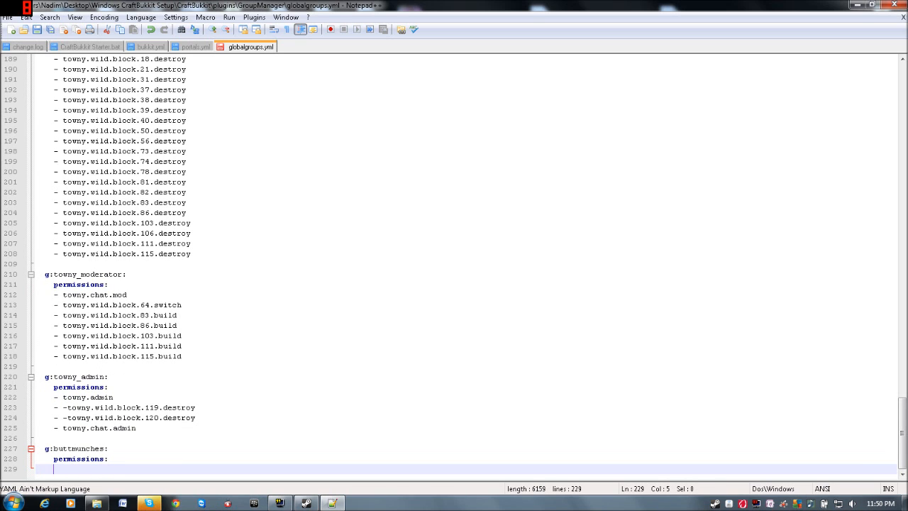
text(-)
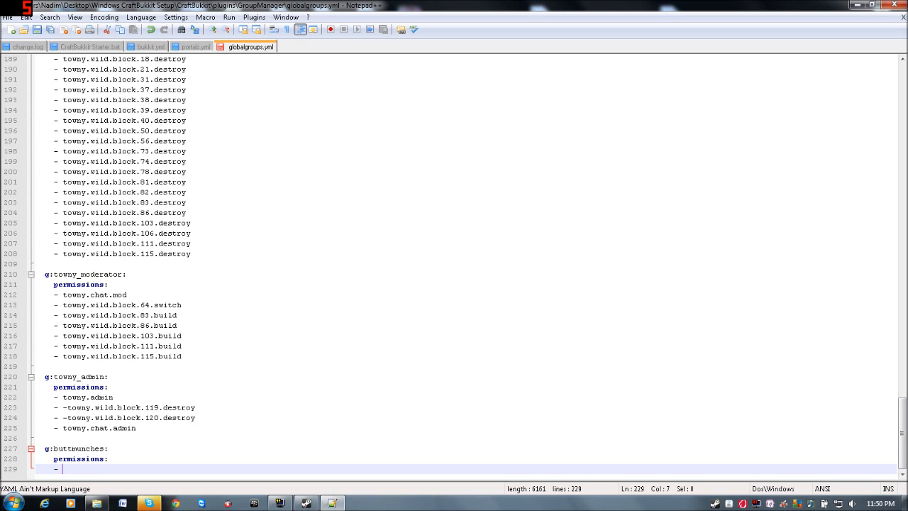
text(essentials.help)
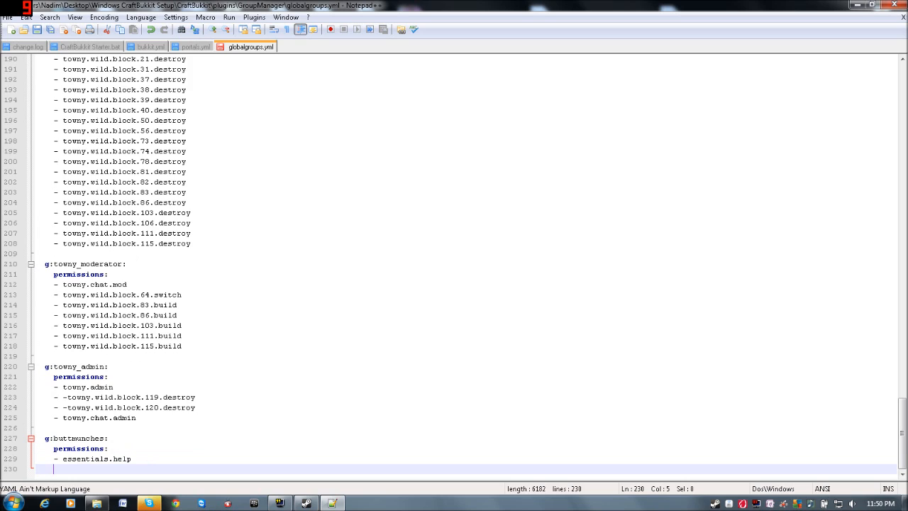
text(esset)
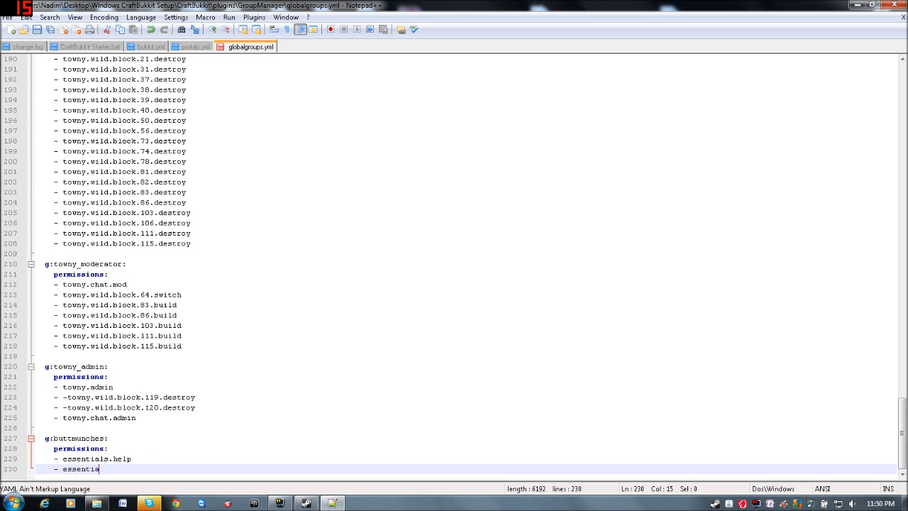
text(ls.spawn)
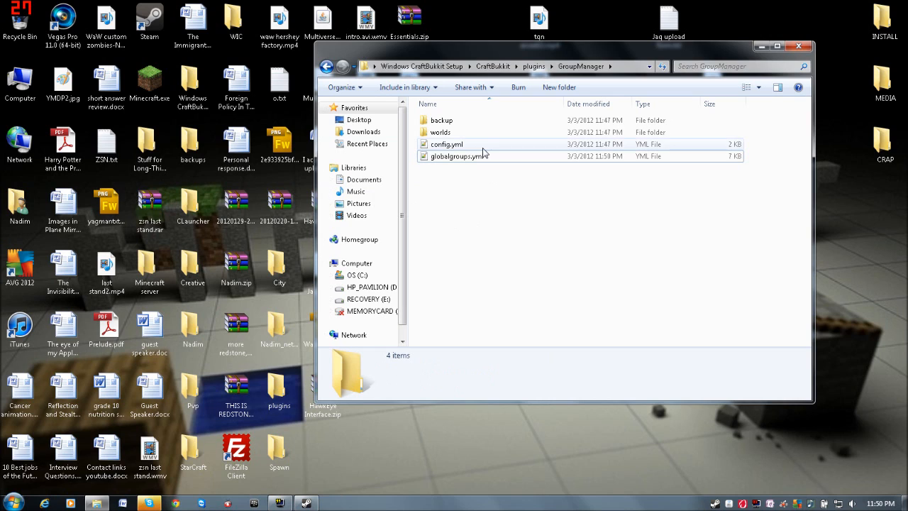
Open worlds > balls > groups.yml in Notepad++.
double_click(440, 132)
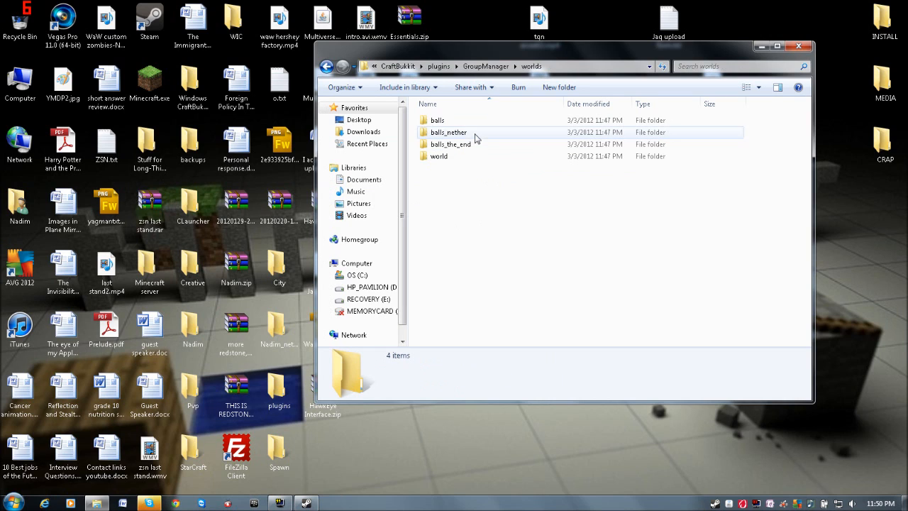
double_click(437, 120)
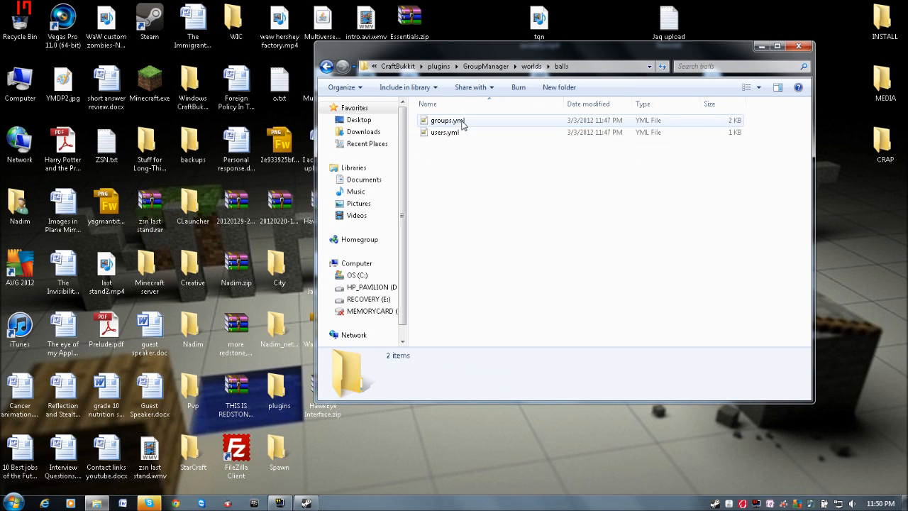
click(448, 120)
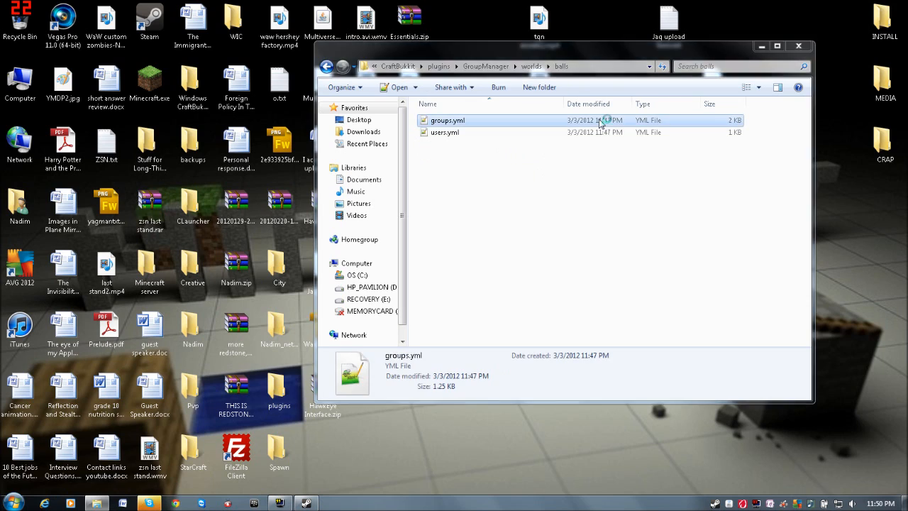
double_click(448, 120)
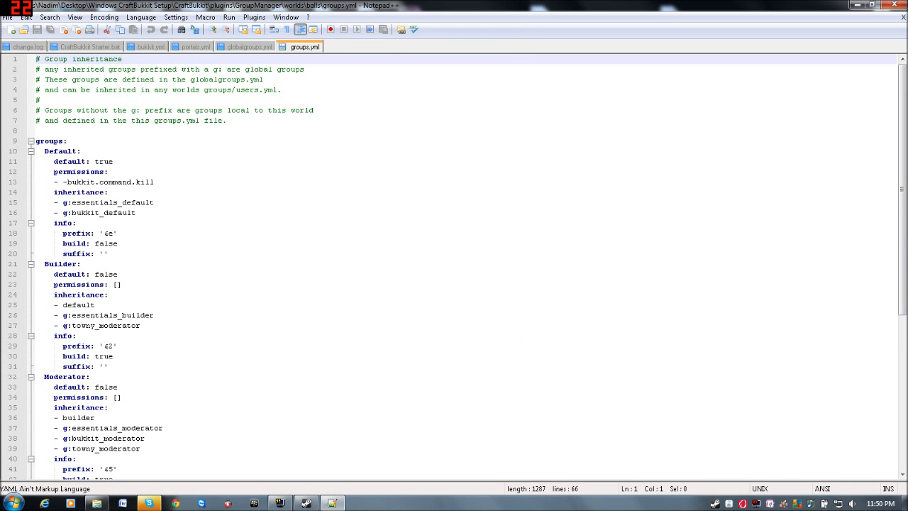
Check the g:buttmunches group in globalgroups.yml, then return to the balls groups.yml.
double_click(107, 203)
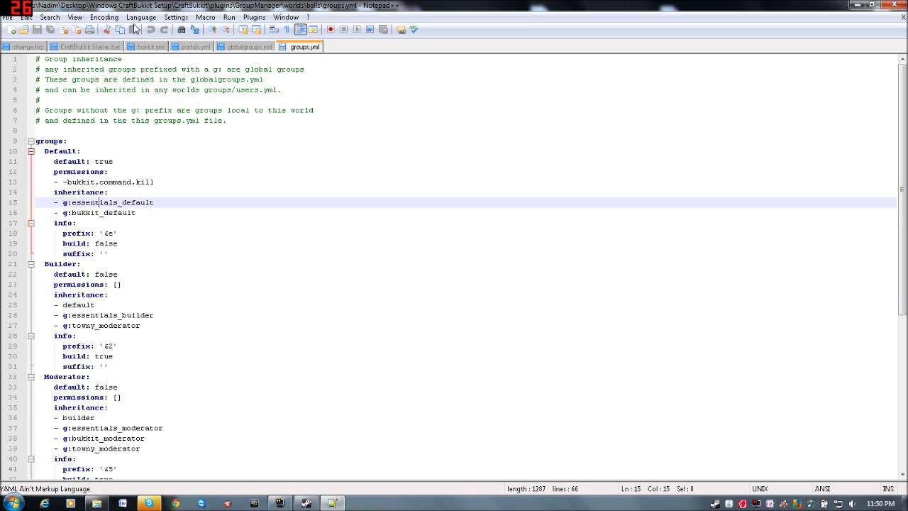
click(28, 46)
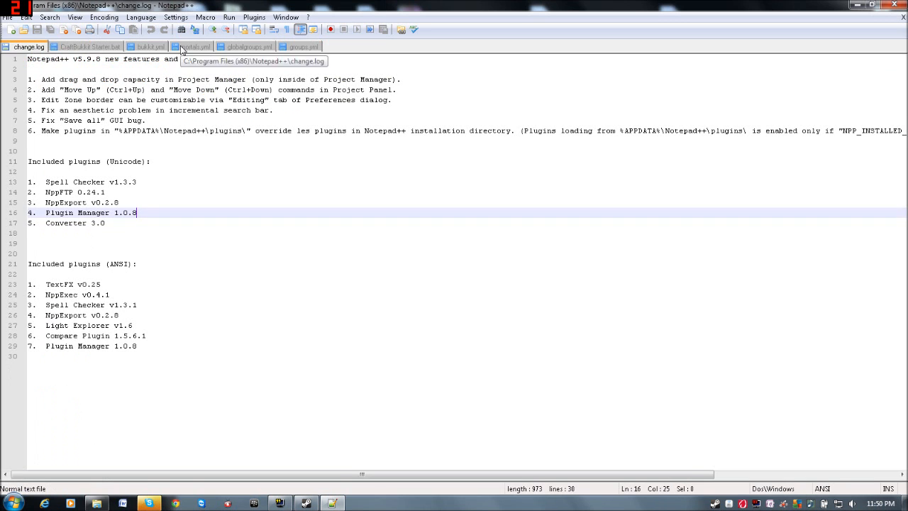
click(249, 47)
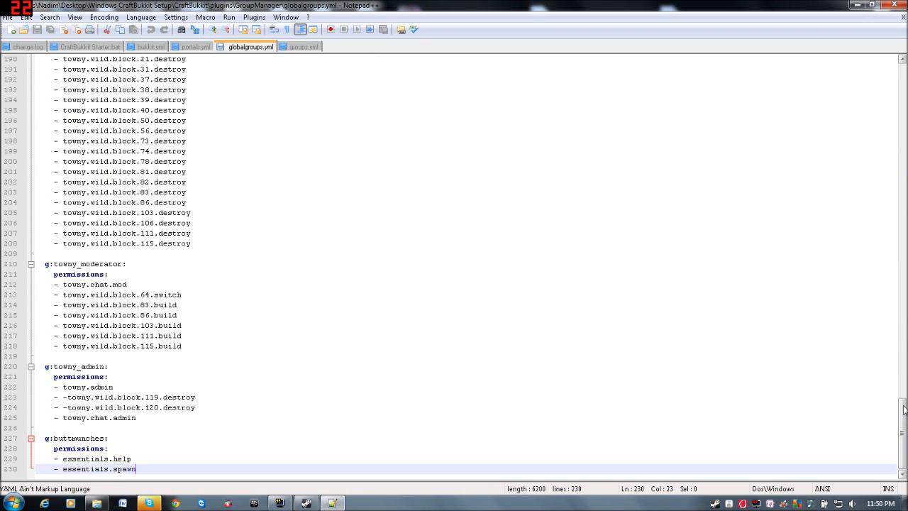
scroll(up, 3)
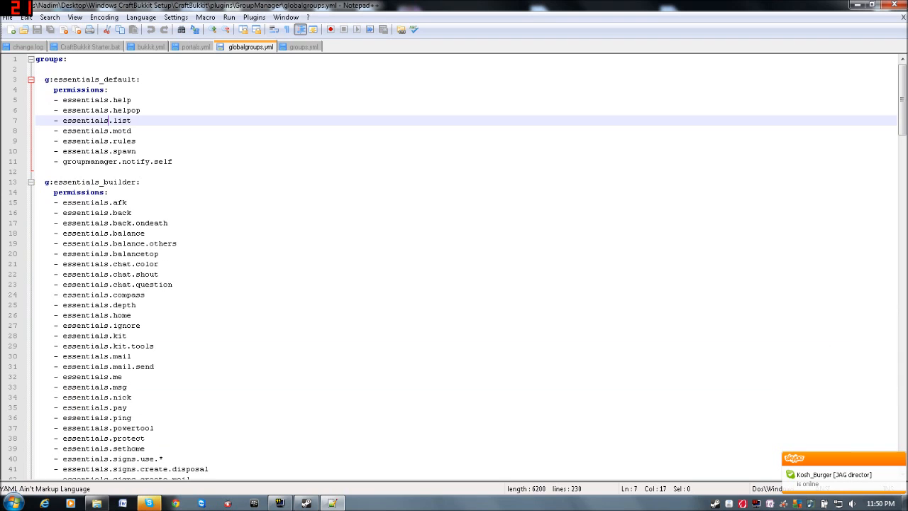
click(305, 46)
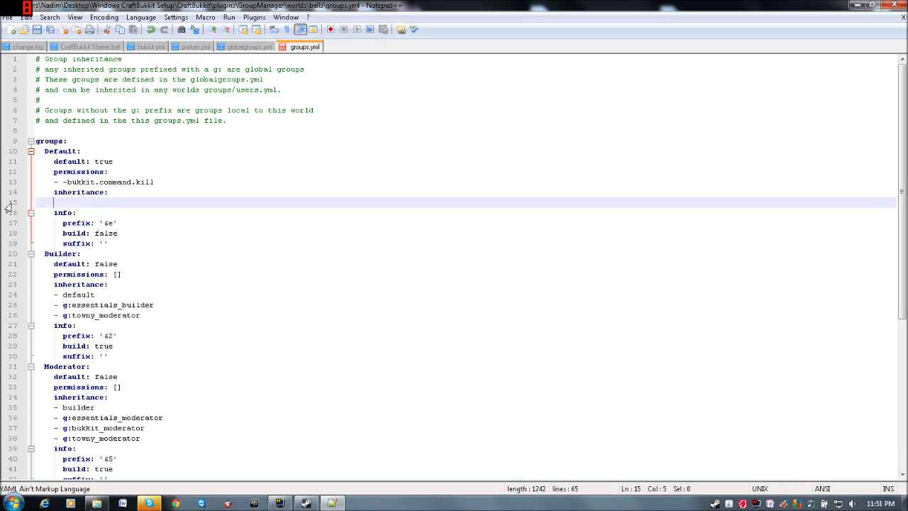
Make Default inherit g:buttmunches and swap -bukkit.command.kill for essentials.suicide.
text(- g:)
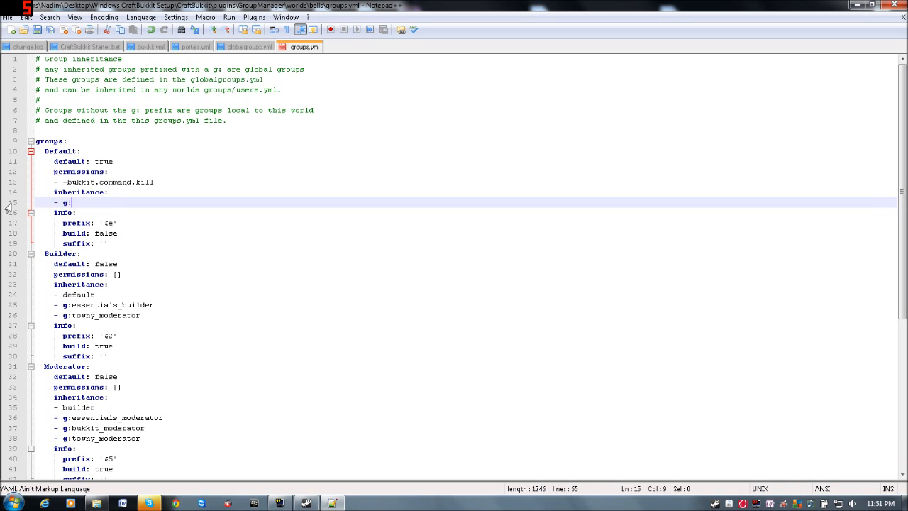
text(buttmund)
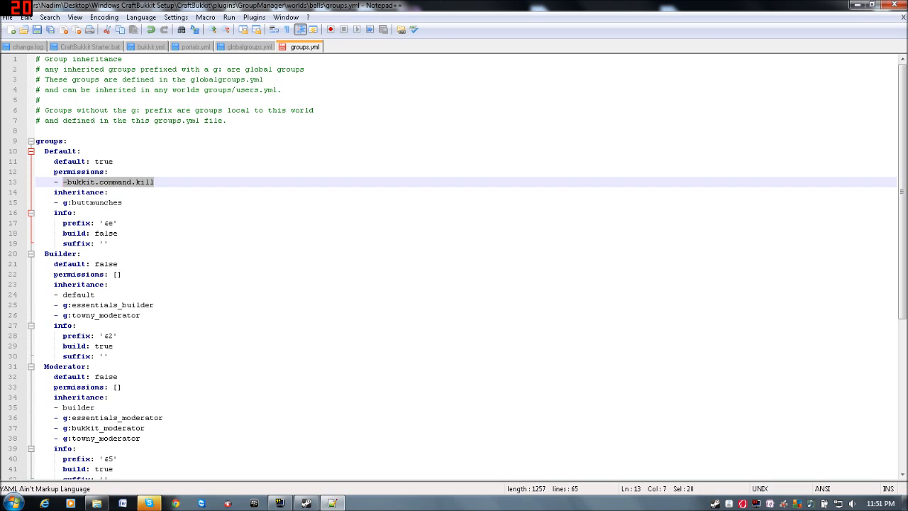
key(Delete)
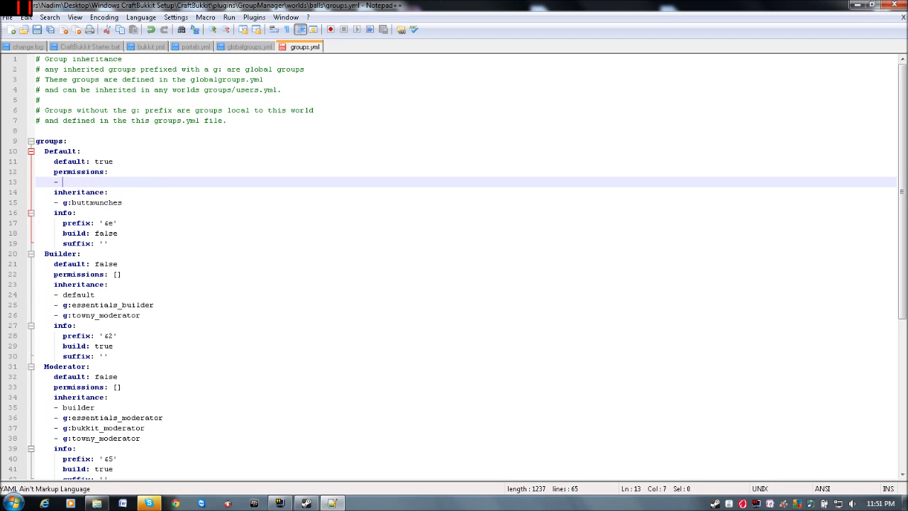
text(essetni)
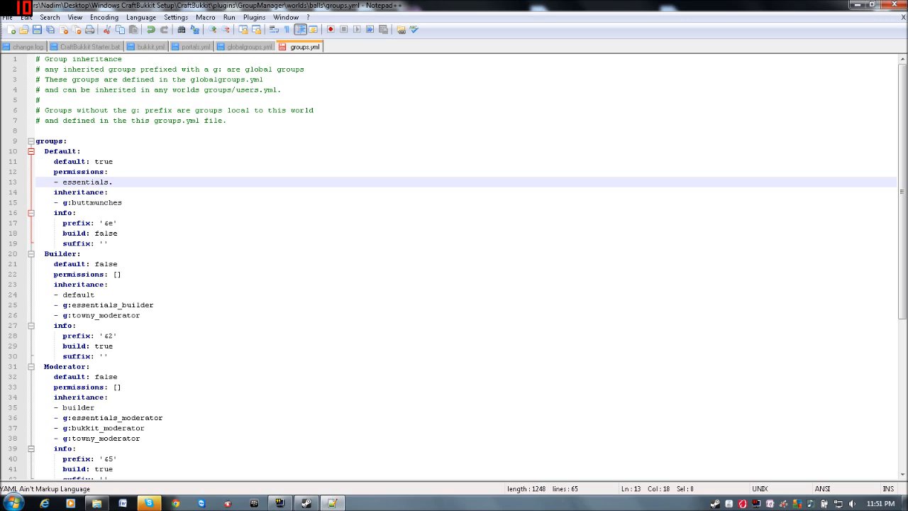
text(.kill)
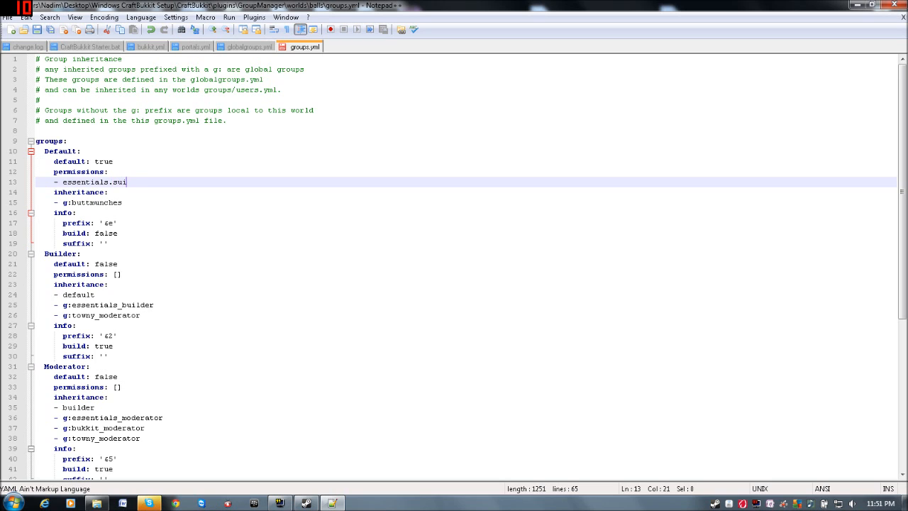
text(cide)
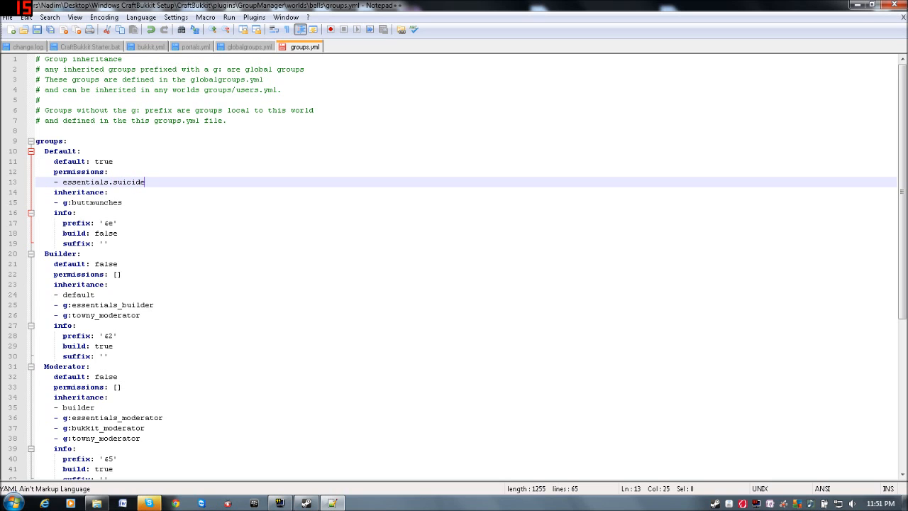
Replace Builder's g:towny_moderator inheritance with '- Default'.
double_click(105, 315)
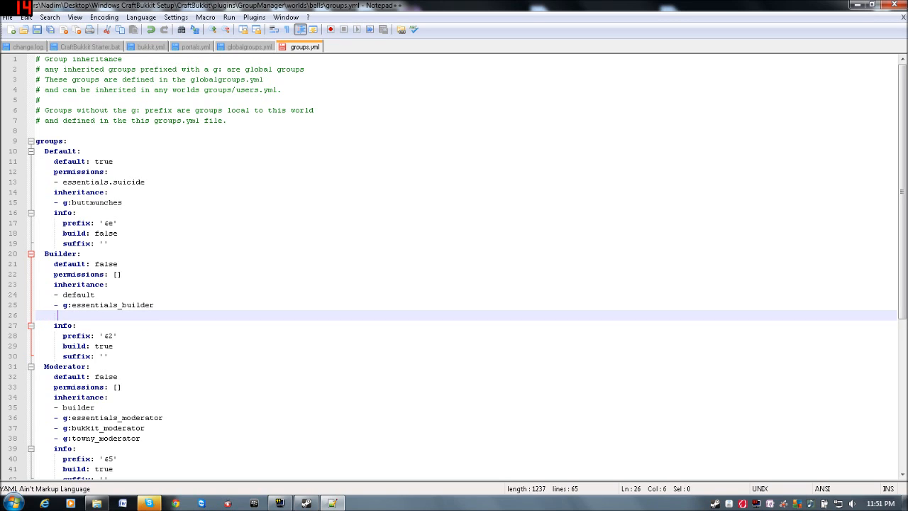
text(-)
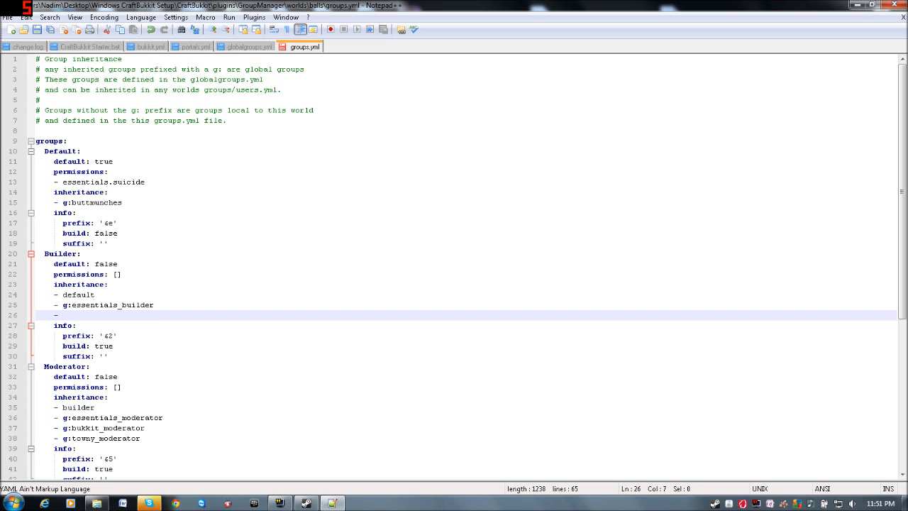
text(Default)
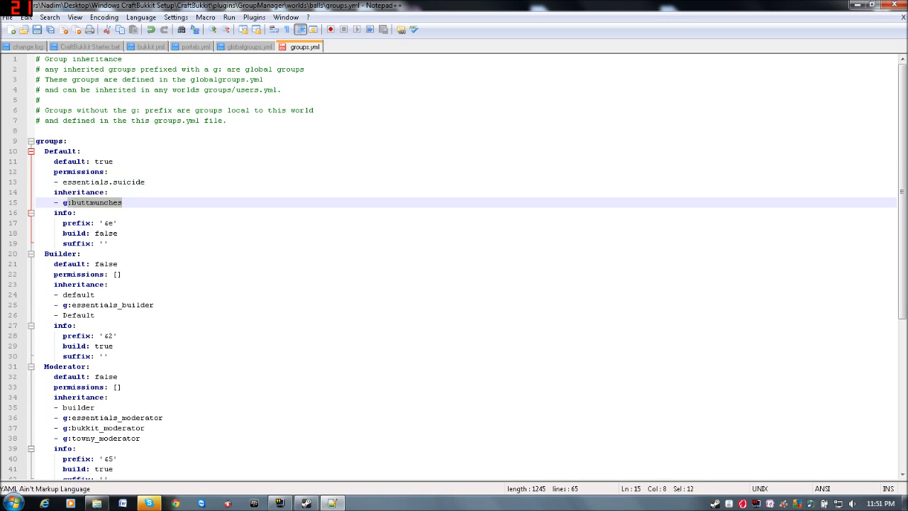
click(103, 304)
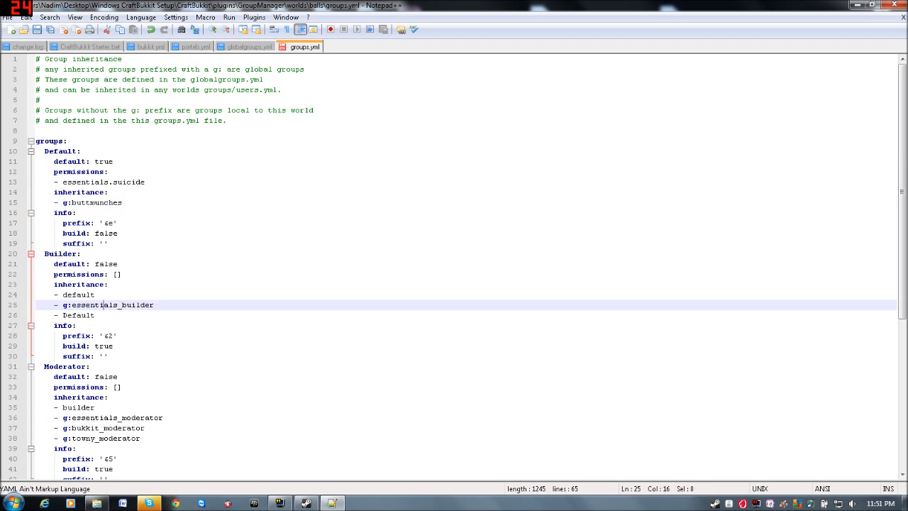
click(120, 181)
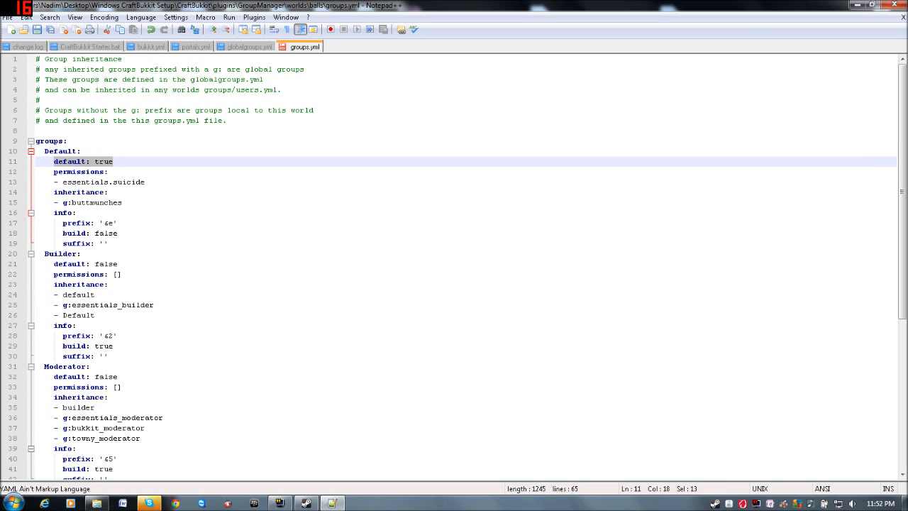
In balls groups.yml, make Default 'Buttmunches' with prefix '&e buttmunch', build true, suffix 'hai'.
click(112, 161)
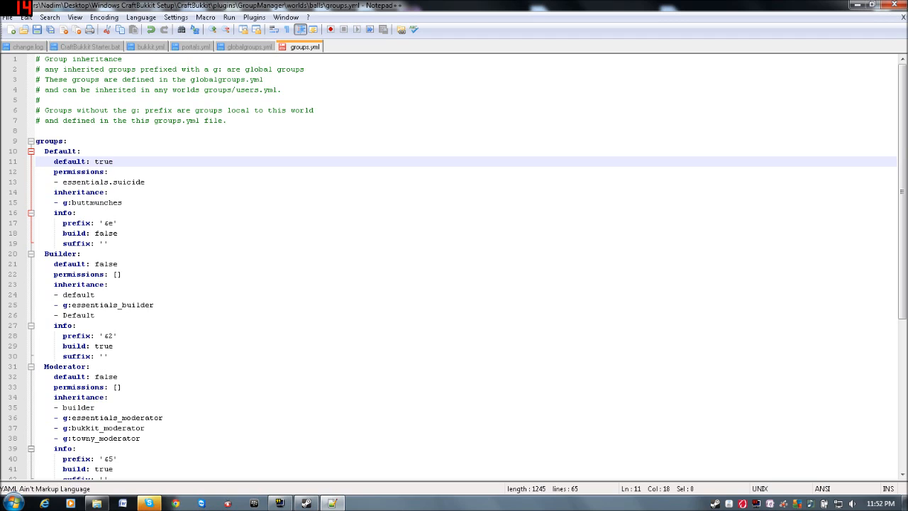
click(121, 202)
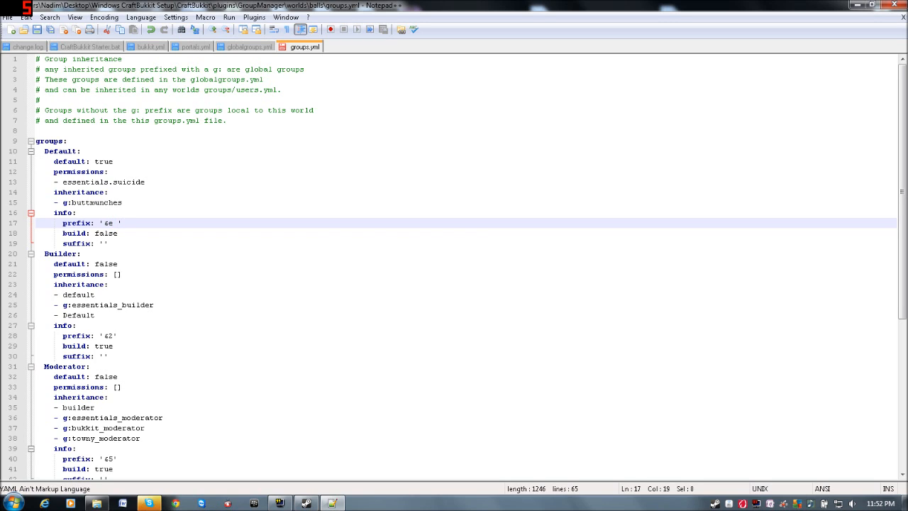
text(buttmunch)
click(466, 233)
text(tr)
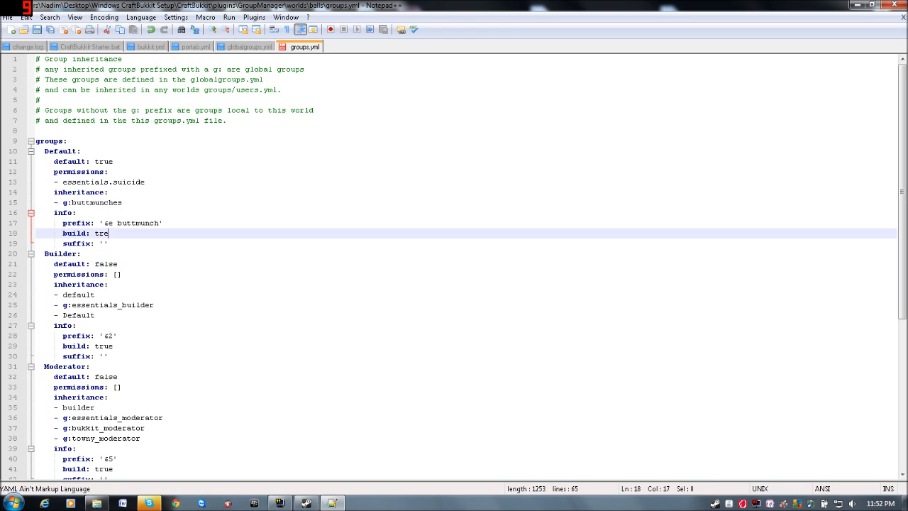
text(ue)
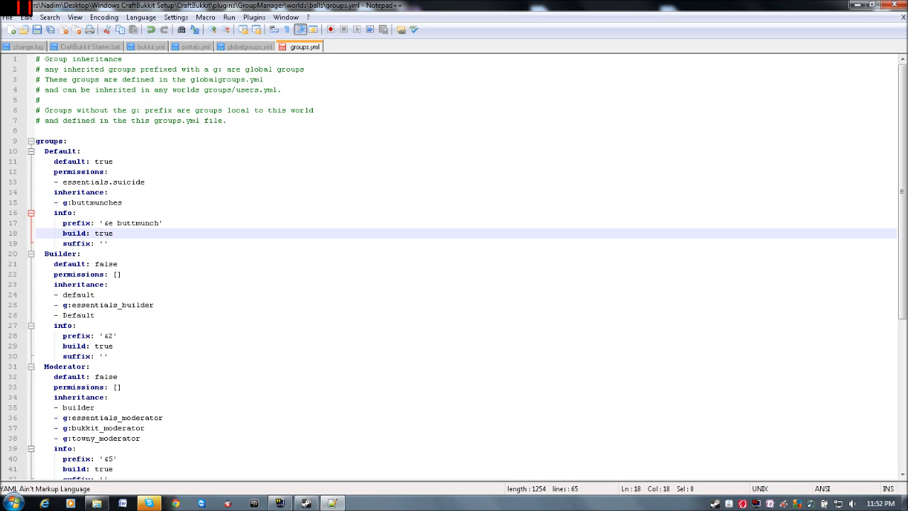
click(104, 243)
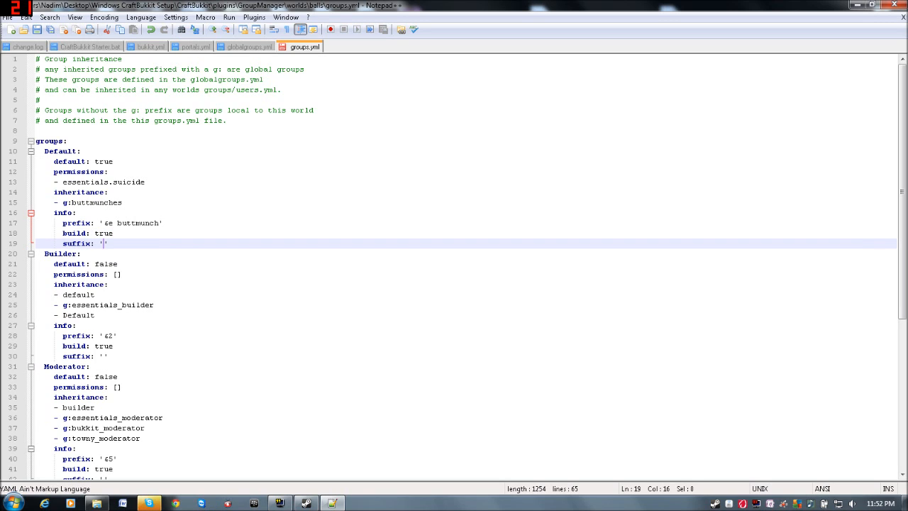
text(hai)
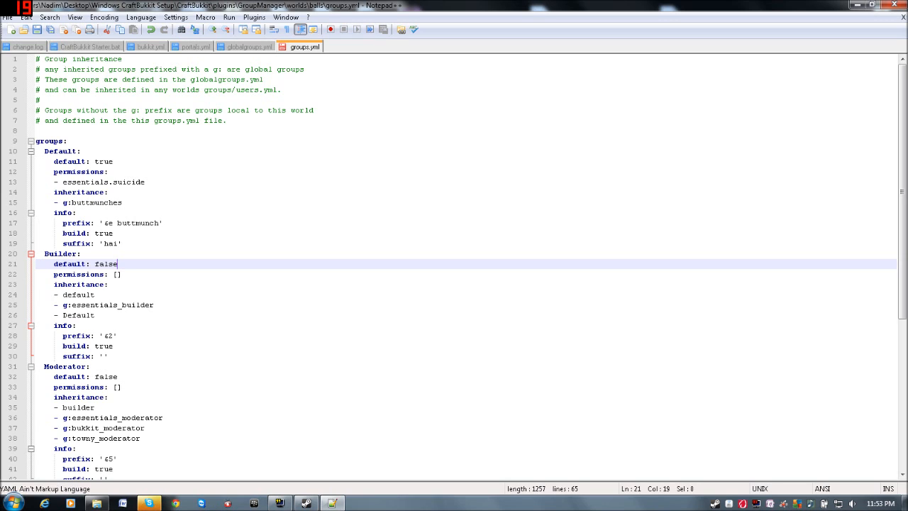
click(44, 151)
text(Buttmunches:)
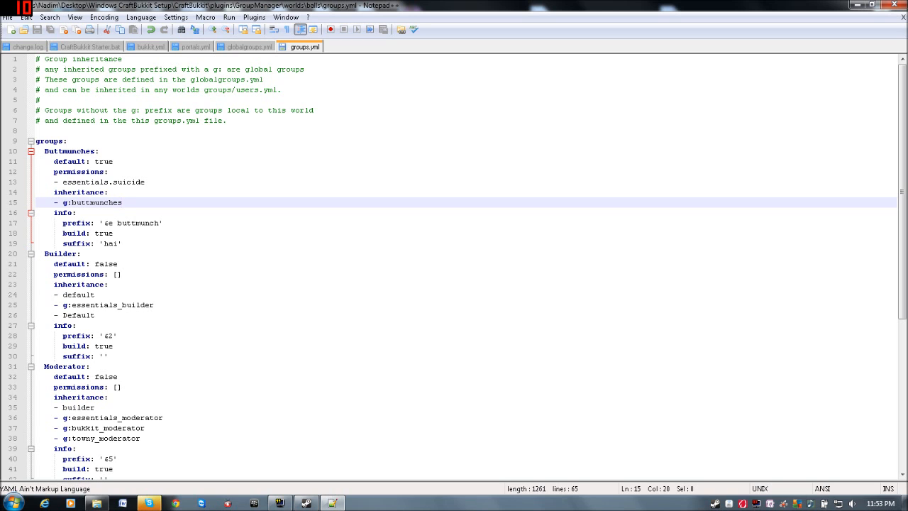
mouse_move(248, 46)
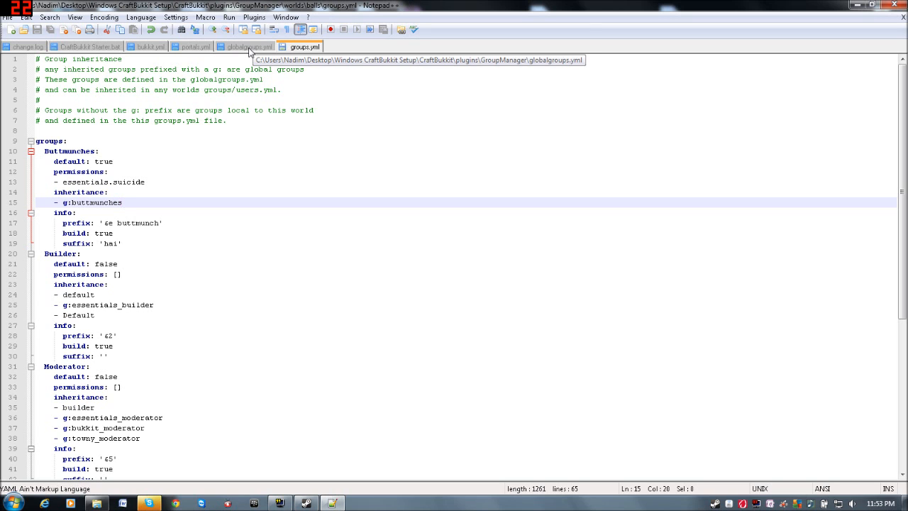
Compare the global buttmunches group in globalgroups.yml against the balls world groups.yml.
click(249, 47)
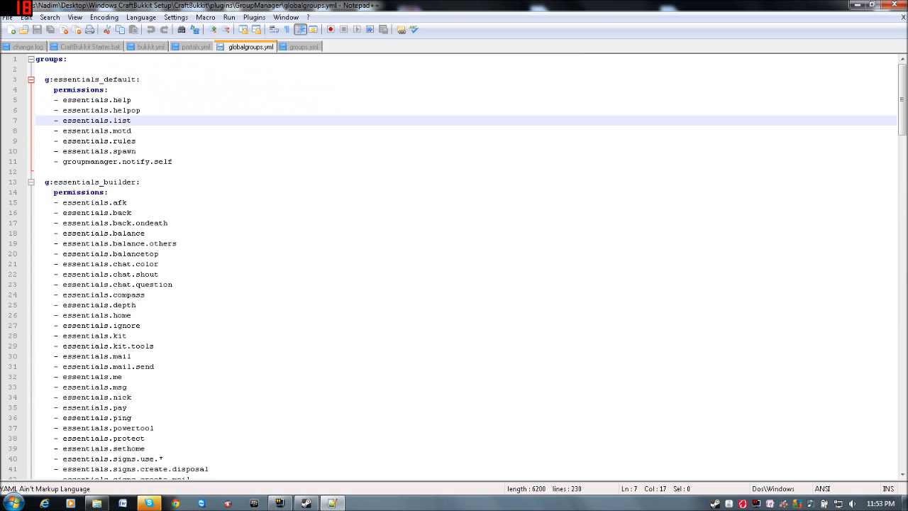
scroll(down, 3)
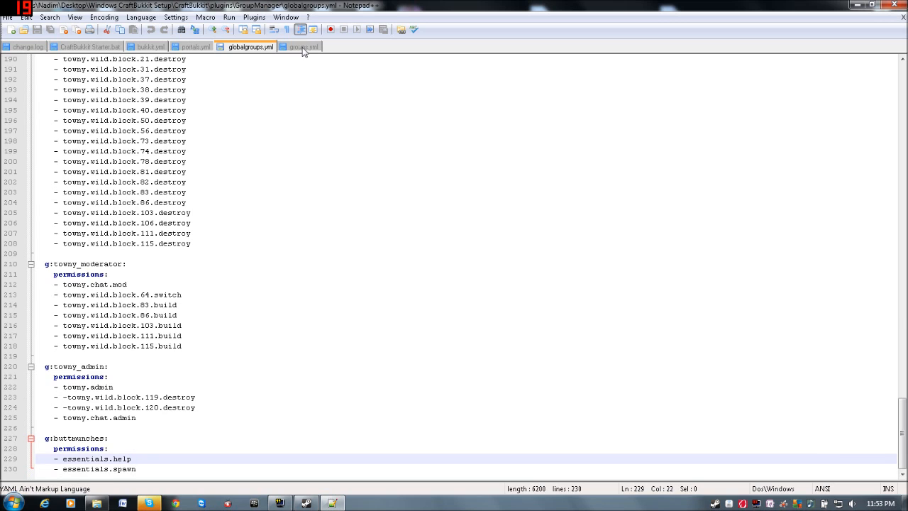
click(304, 47)
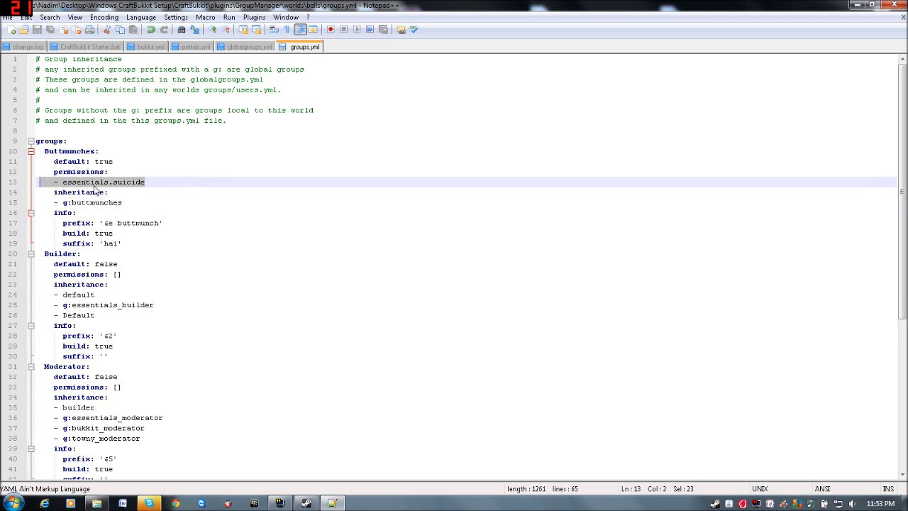
click(249, 46)
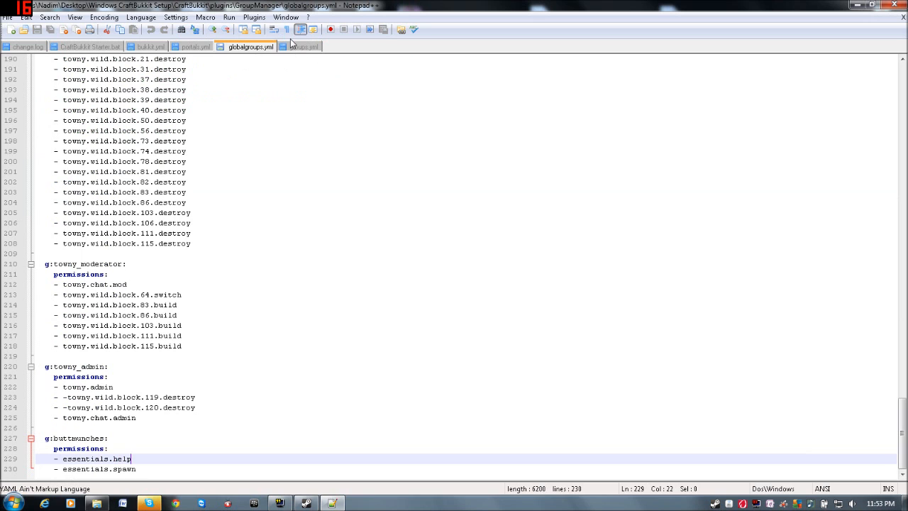
click(304, 46)
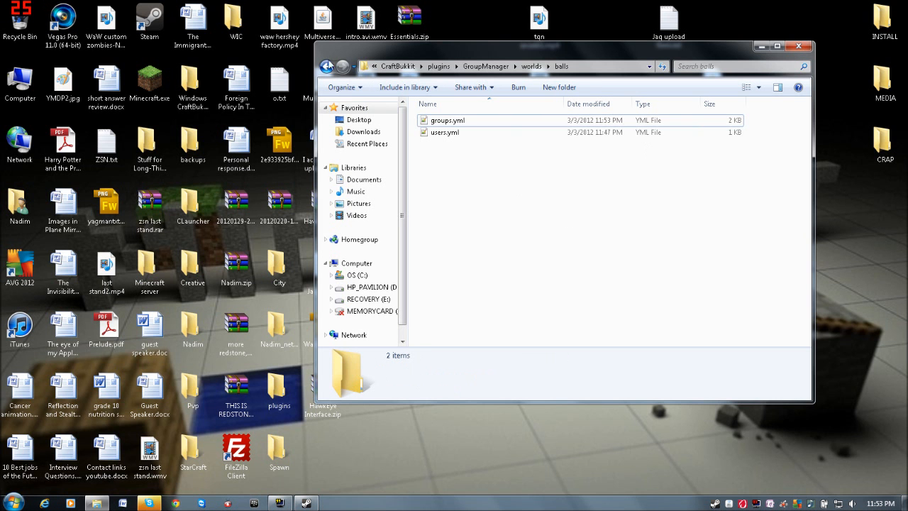
Open config.yml from the GroupManager folder in Notepad++.
click(326, 66)
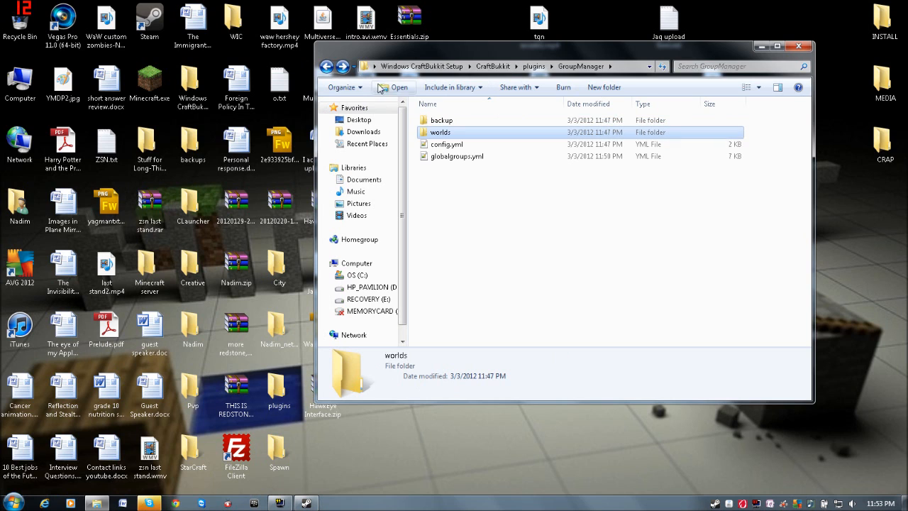
click(446, 144)
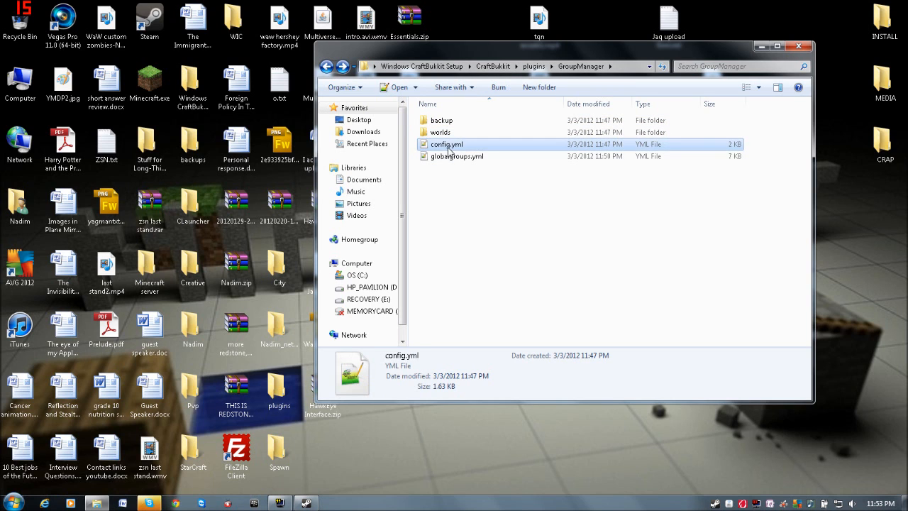
double_click(446, 144)
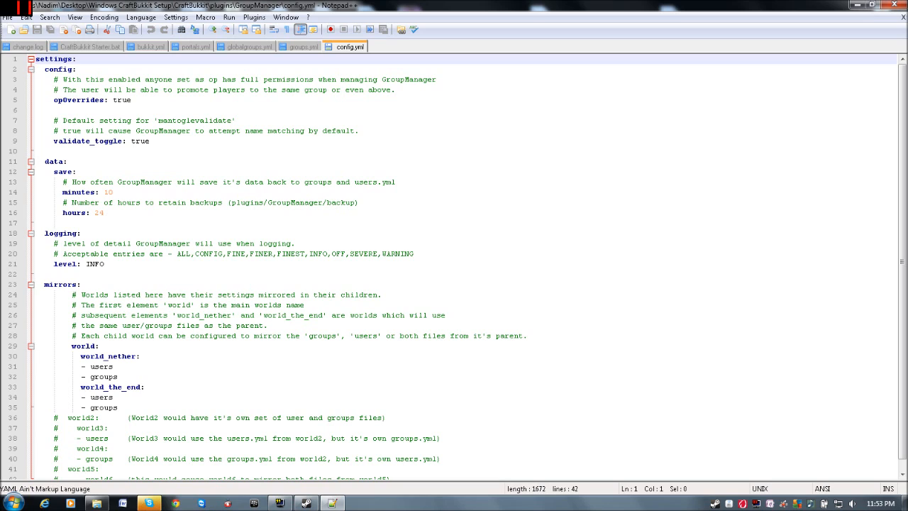
Rename the mirrors worlds to balls, balls_nether and balls_the_end, then return Explorer to plugins.
double_click(83, 345)
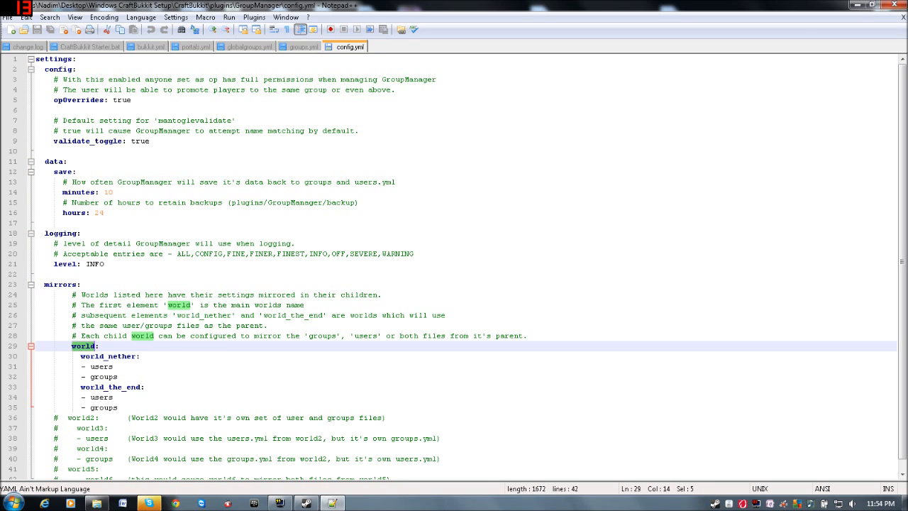
text(balls:)
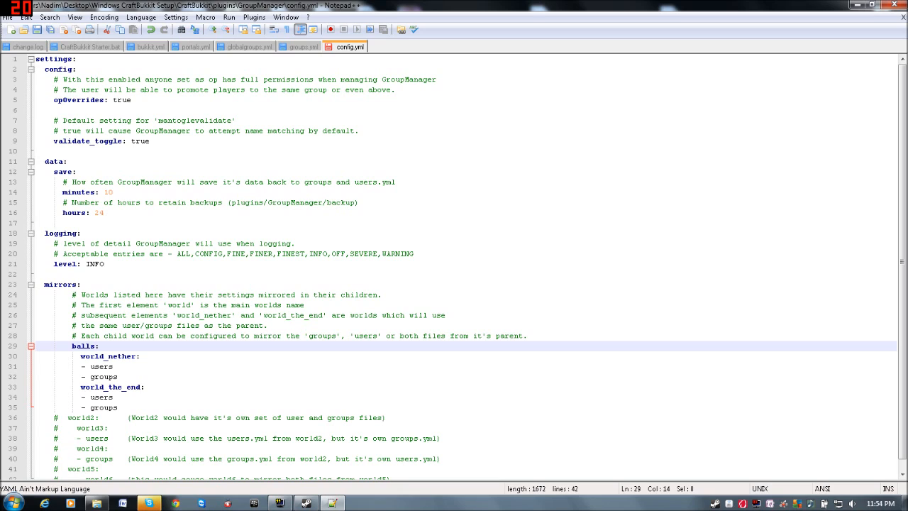
click(110, 356)
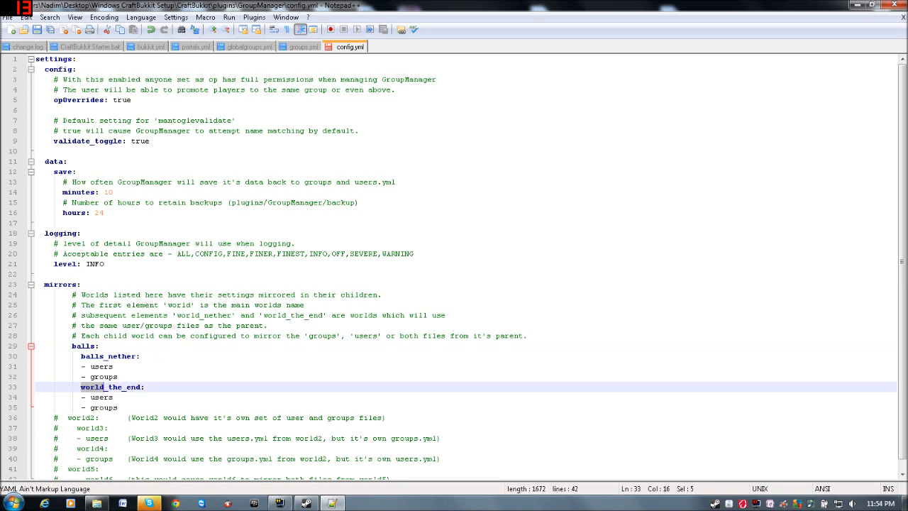
text(balls)
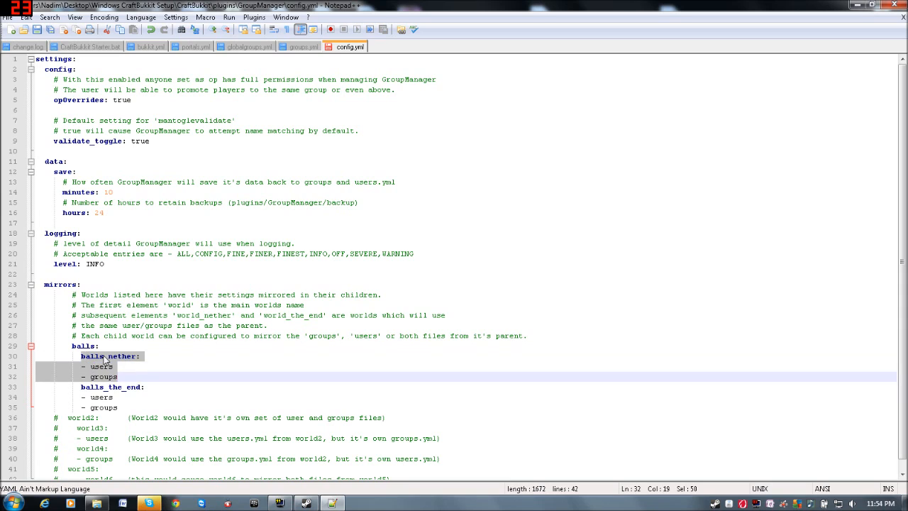
click(82, 294)
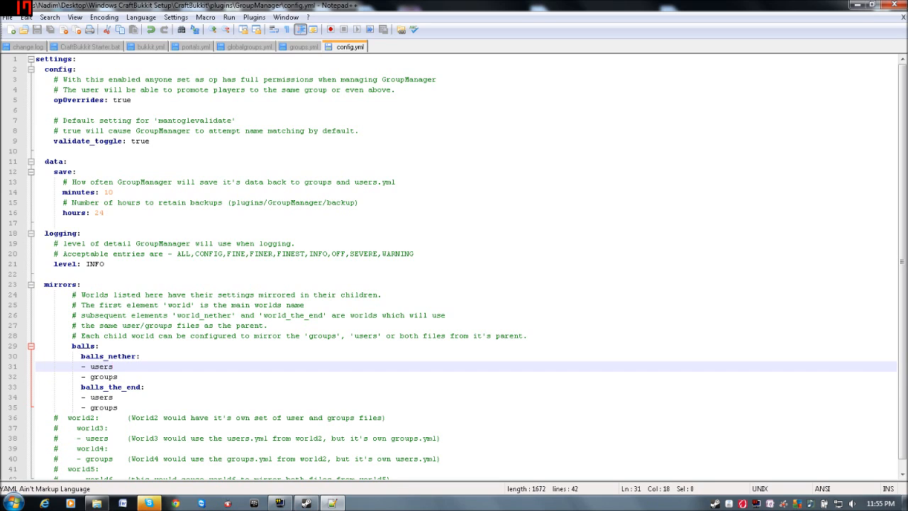
double_click(100, 366)
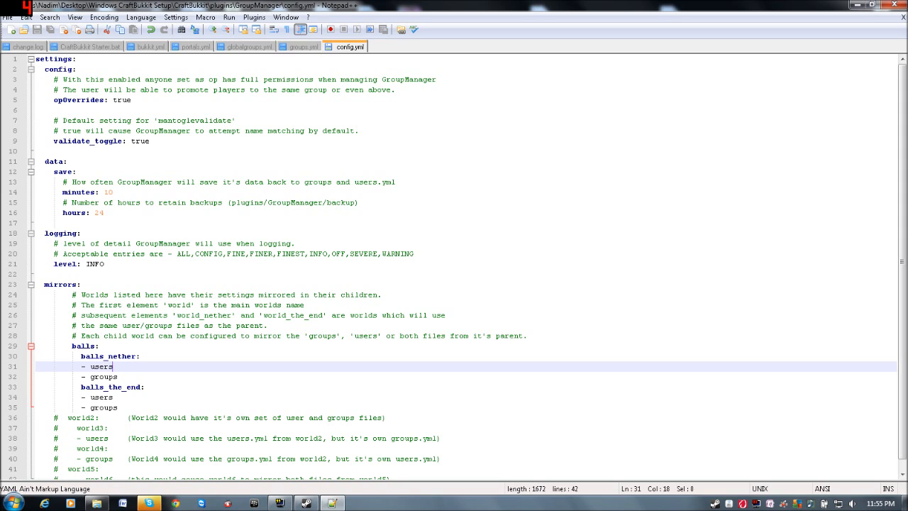
click(103, 376)
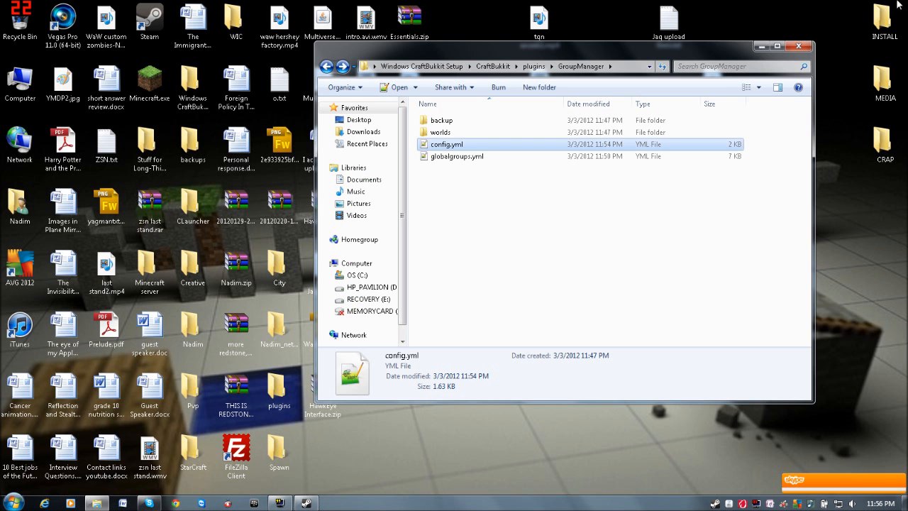
click(327, 66)
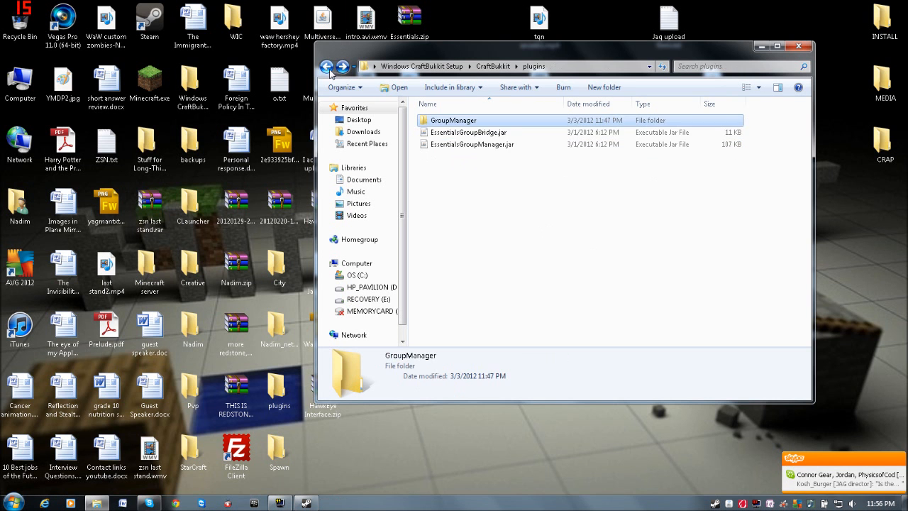
Browse the CraftBukkit, plugins and GroupManager folders.
double_click(473, 216)
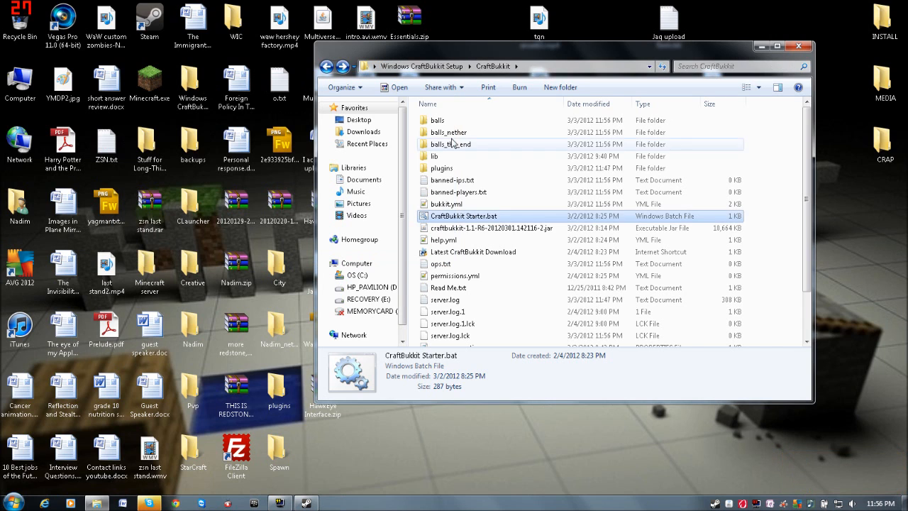
double_click(441, 167)
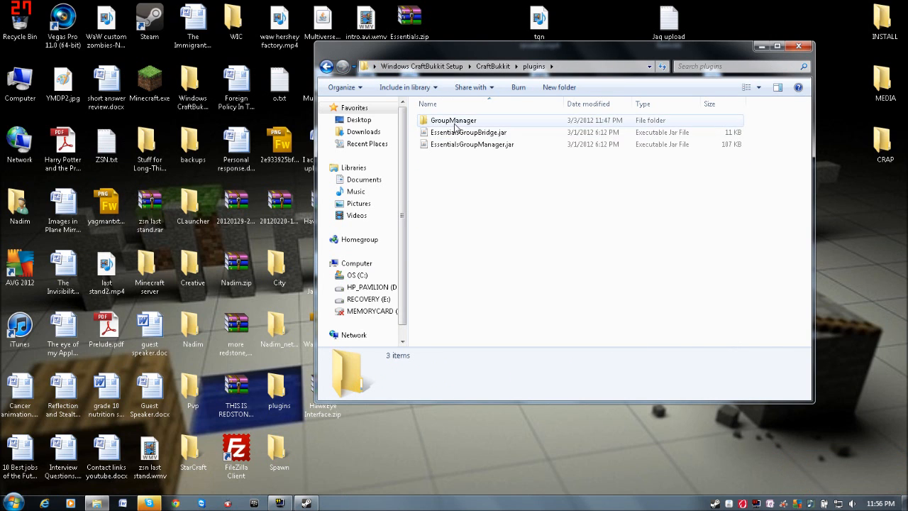
double_click(453, 120)
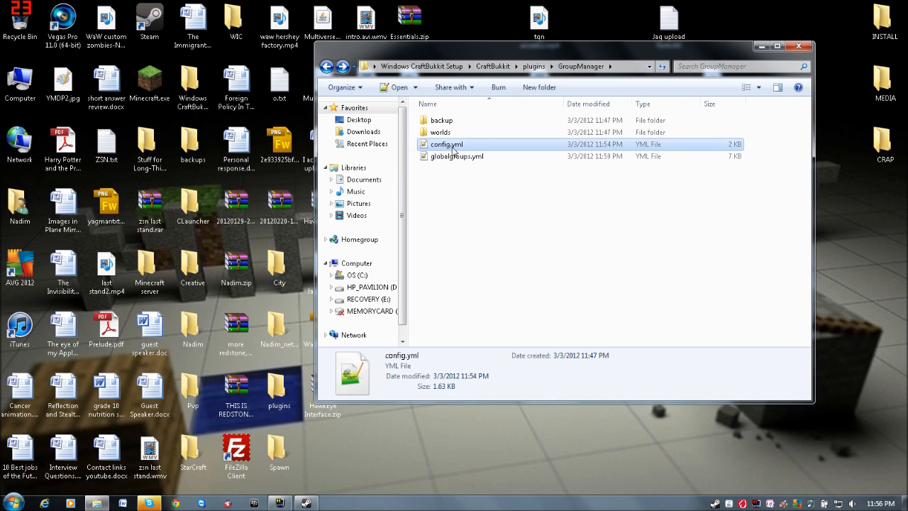
Run CraftBukkit Starter.bat, then reopen plugins > GroupManager.
double_click(441, 132)
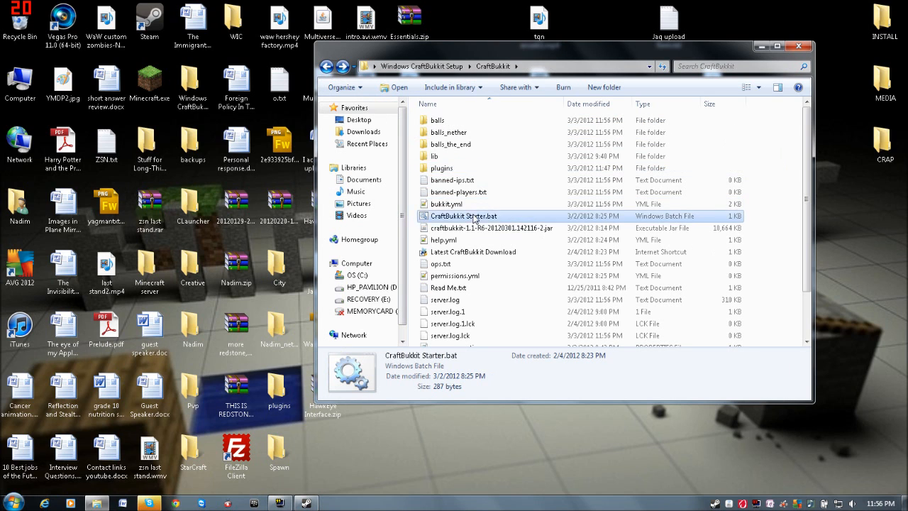
double_click(464, 215)
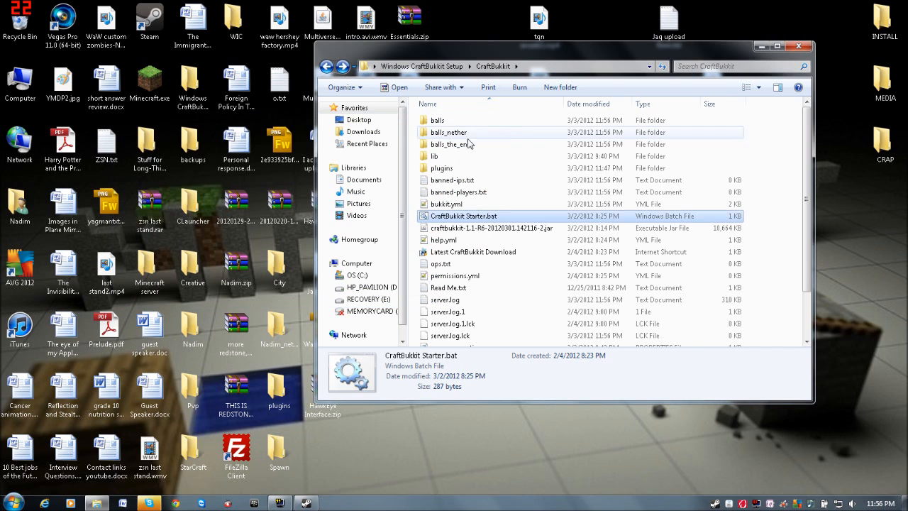
double_click(441, 167)
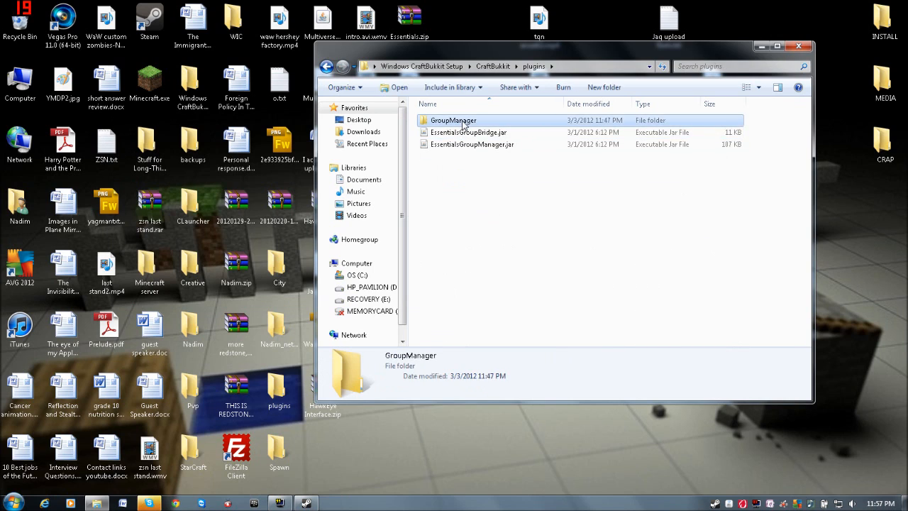
double_click(453, 120)
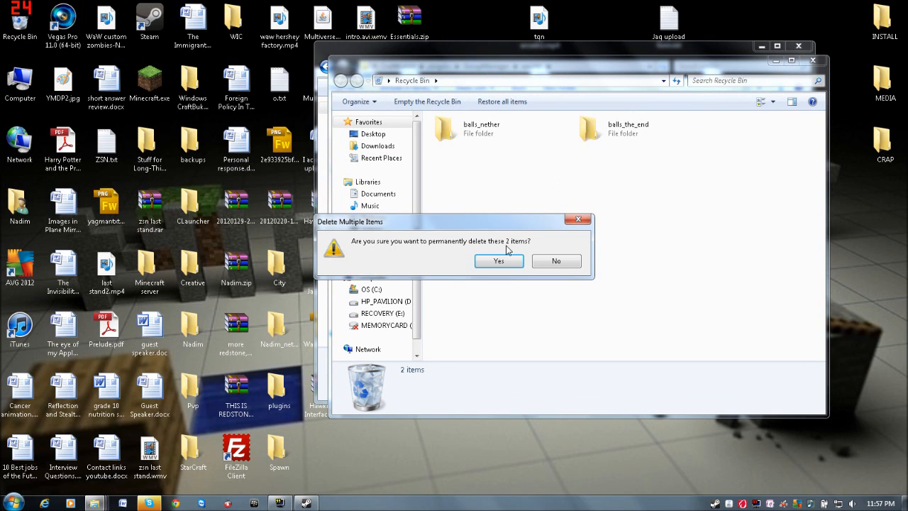
Confirm deleting the two folders, then open balls_the_end's groups.yml from GroupManager worlds.
click(498, 260)
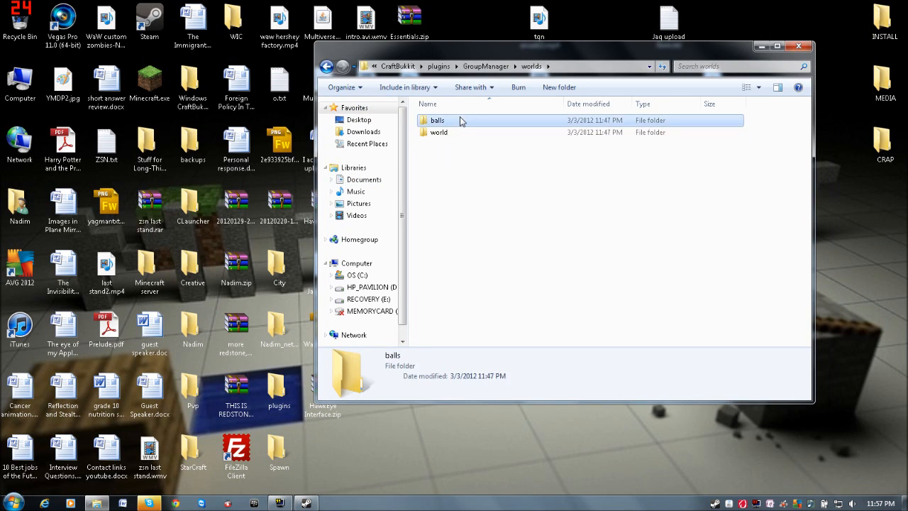
double_click(437, 120)
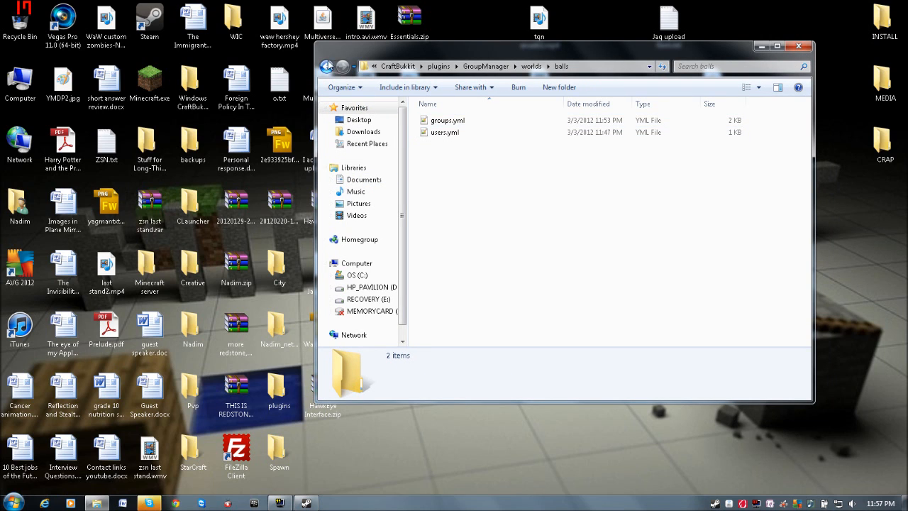
click(325, 66)
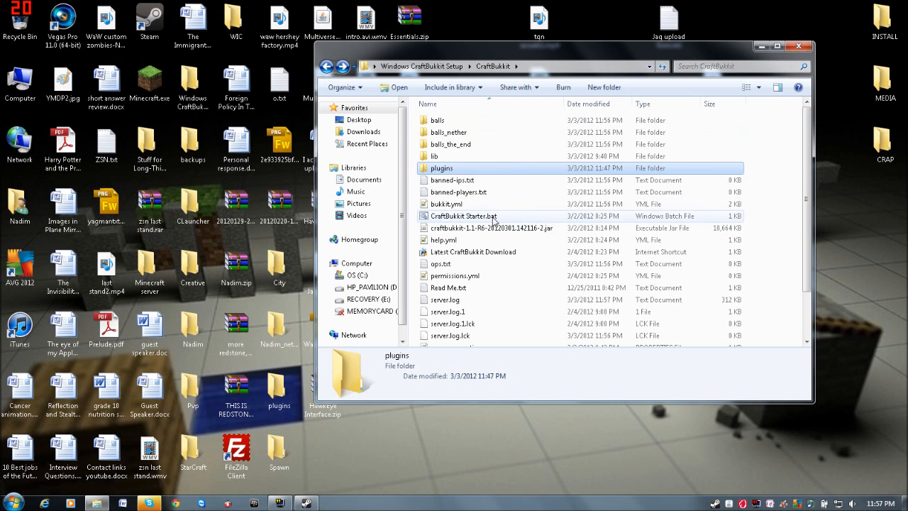
double_click(463, 216)
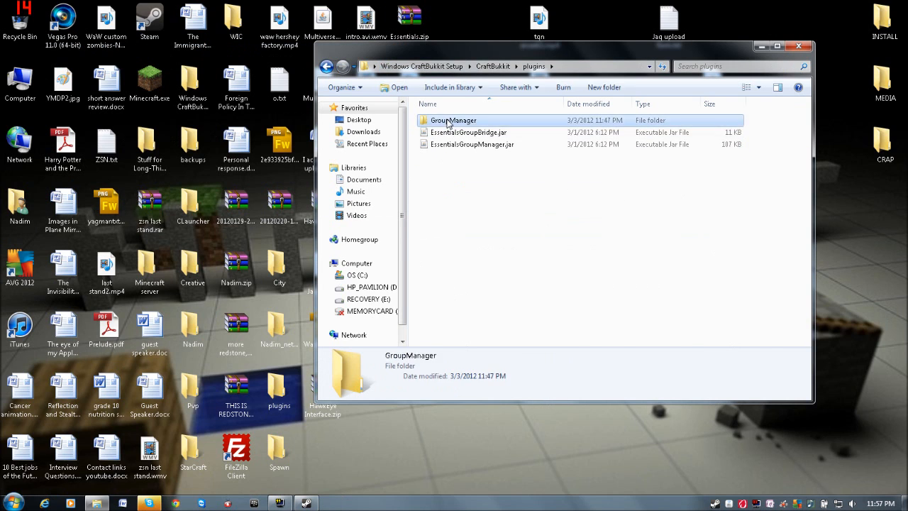
double_click(453, 120)
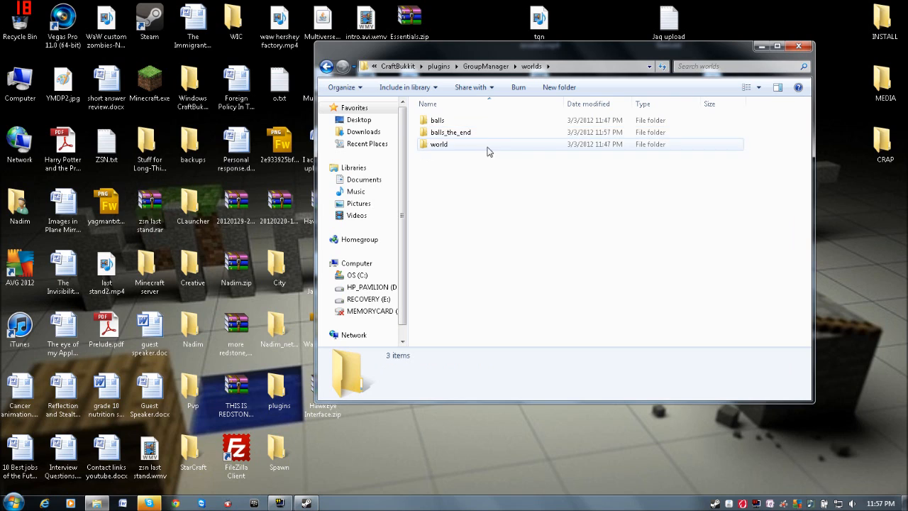
mouse_move(458, 149)
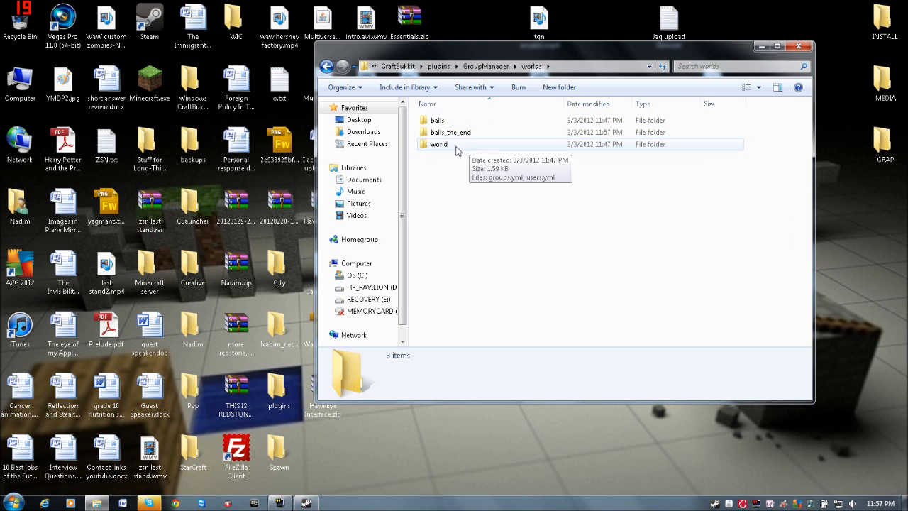
double_click(451, 132)
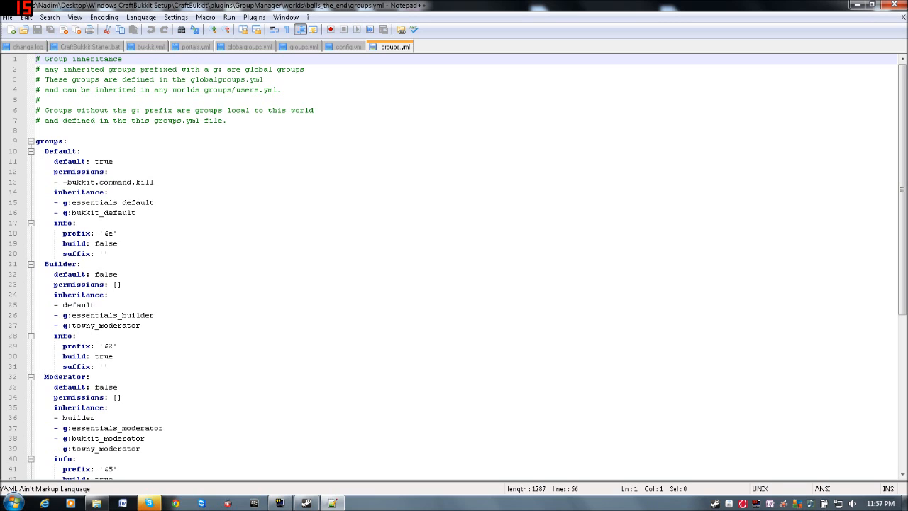
Replace Default's two inherited global groups with '- g:buttmunches'.
drag(54, 203, 135, 213)
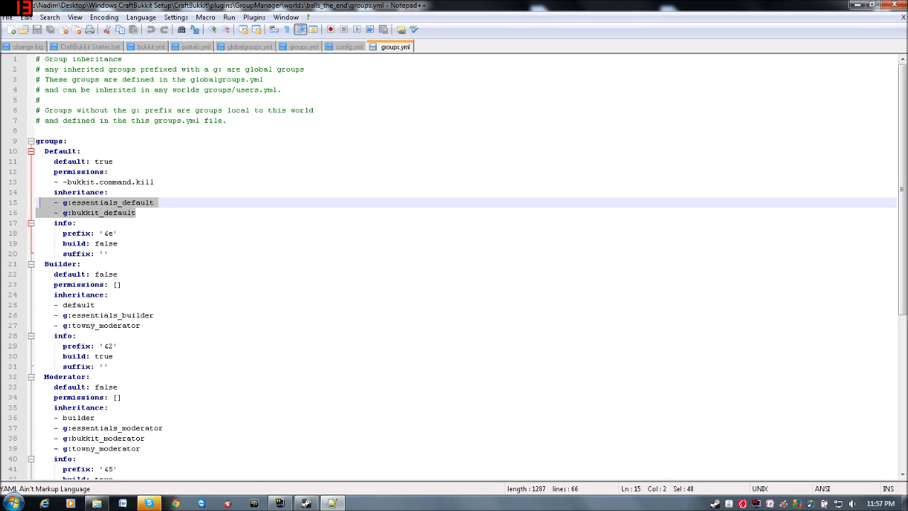
key(Delete)
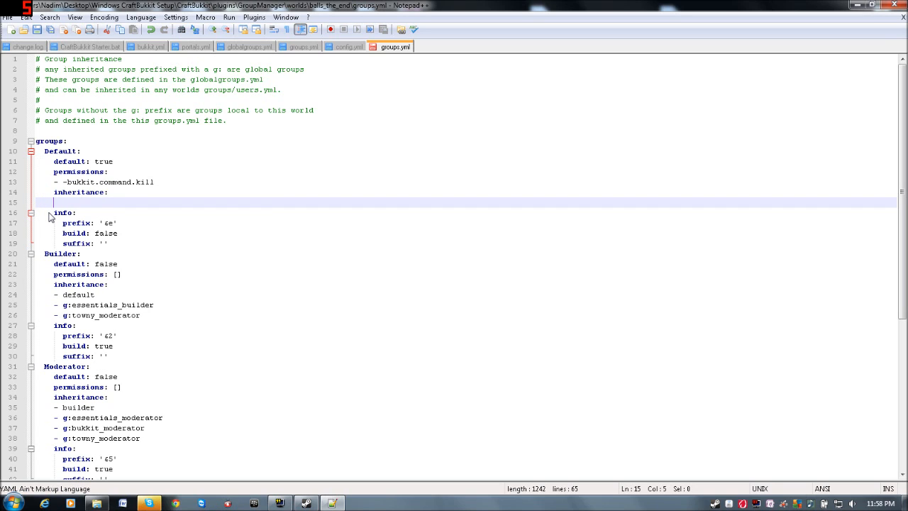
text(- g:)
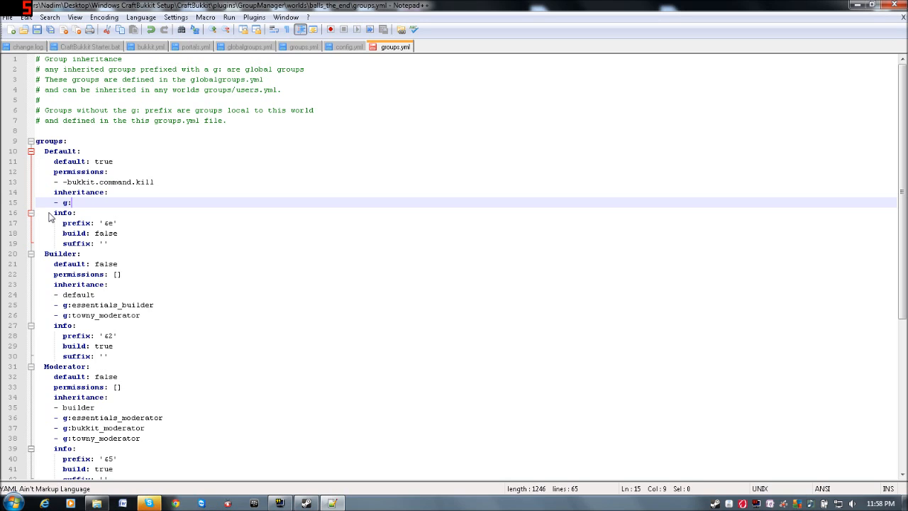
text(buttmunche)
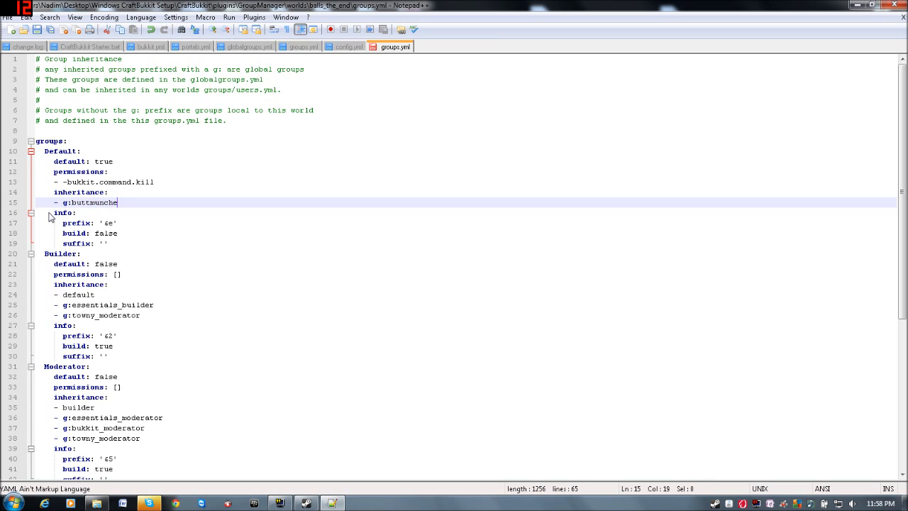
text(s)
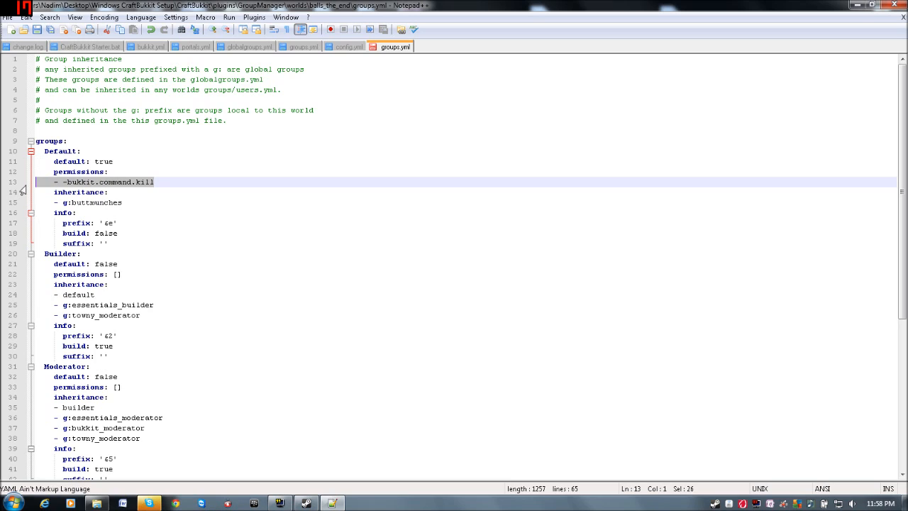
Delete the -bukkit.command.kill permission line from Default.
key(Delete)
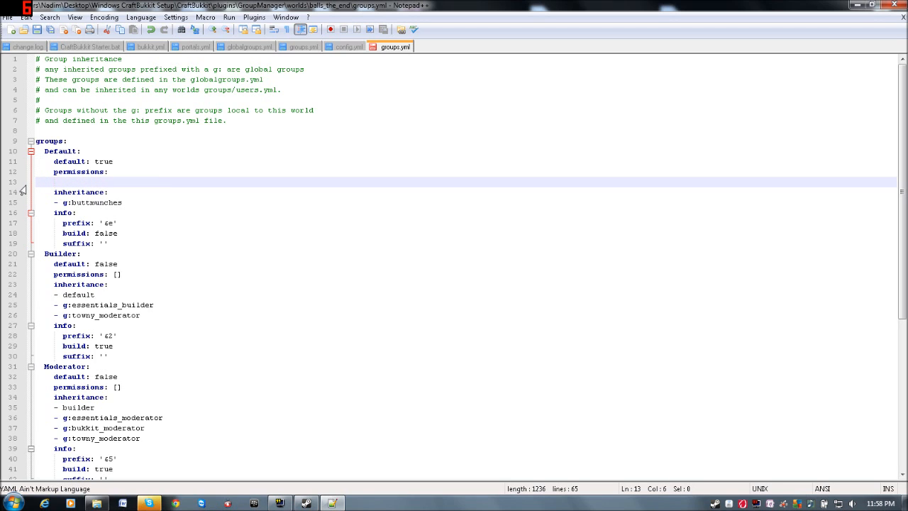
key(Backspace)
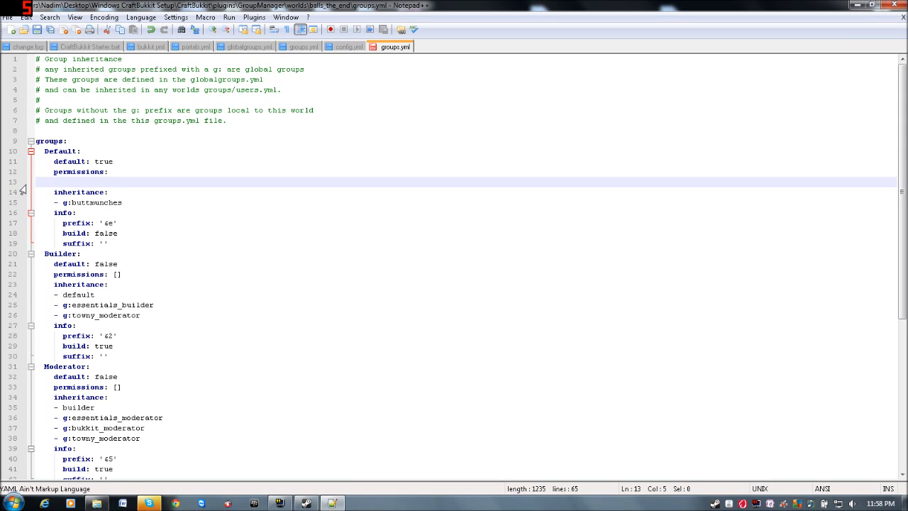
click(53, 182)
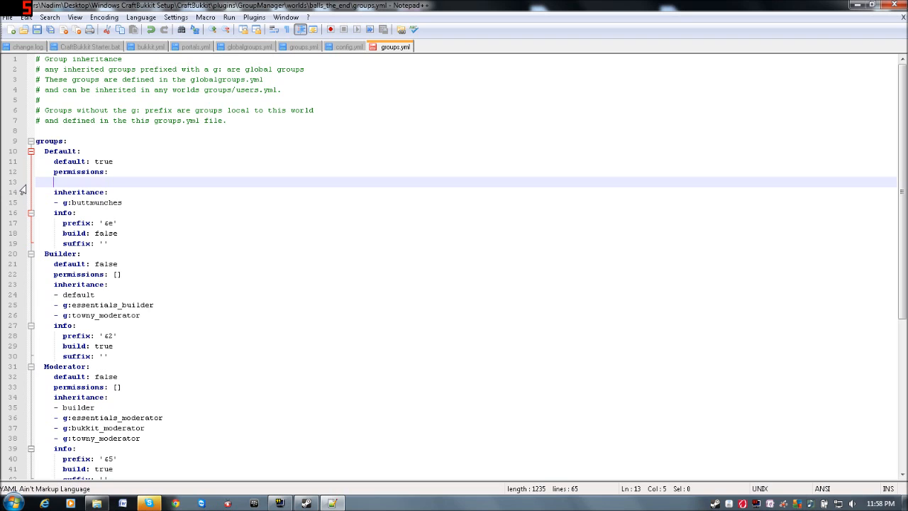
mouse_move(396, 46)
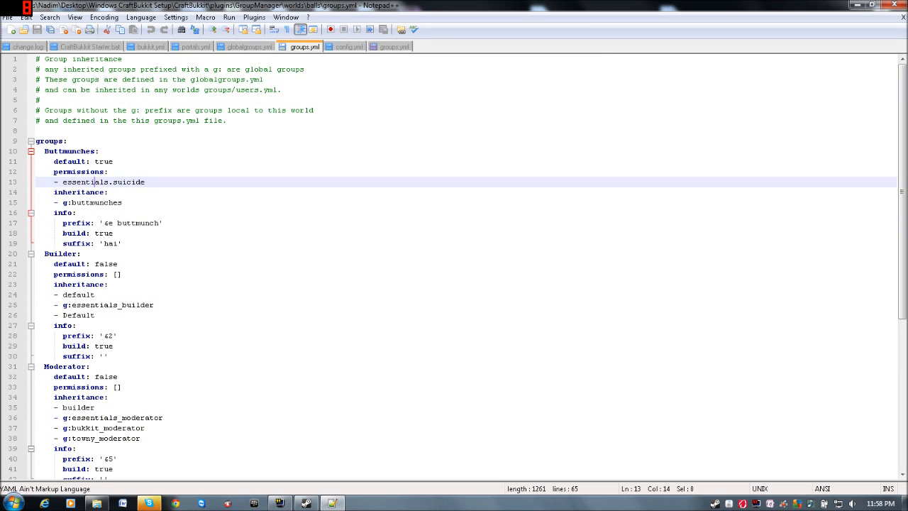
Review config.yml, the balls groups.yml and globalgroups.yml, ending on balls_the_end's groups.yml.
click(249, 47)
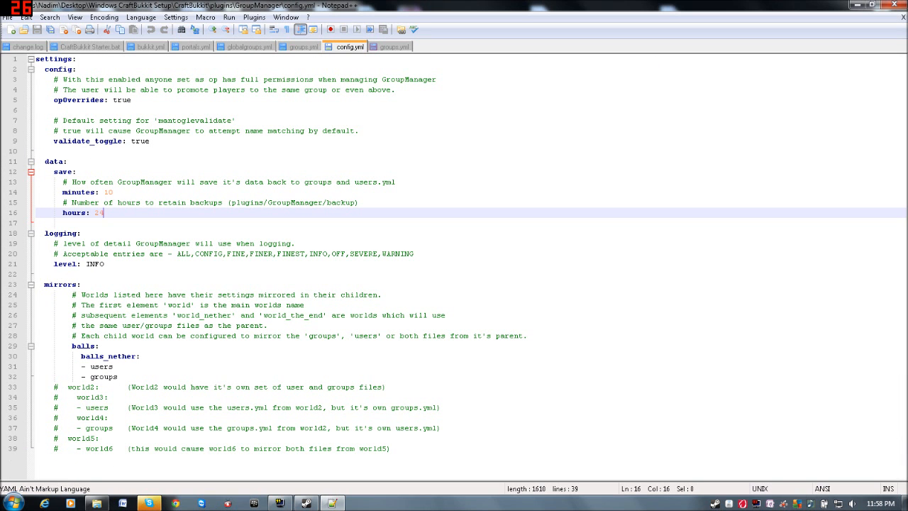
click(304, 47)
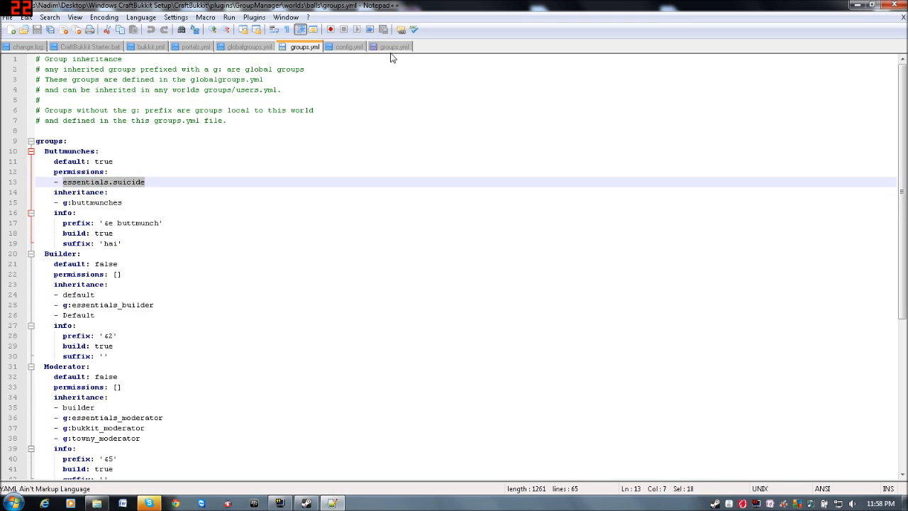
click(348, 47)
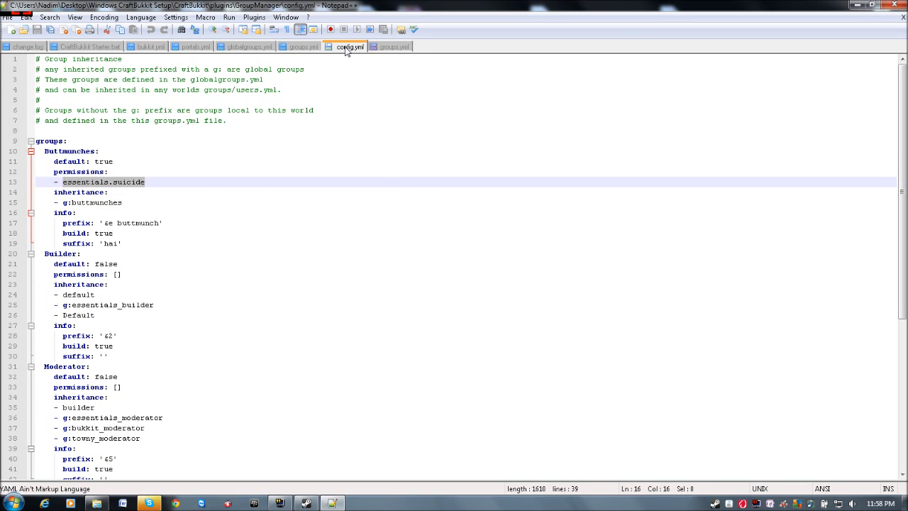
click(250, 47)
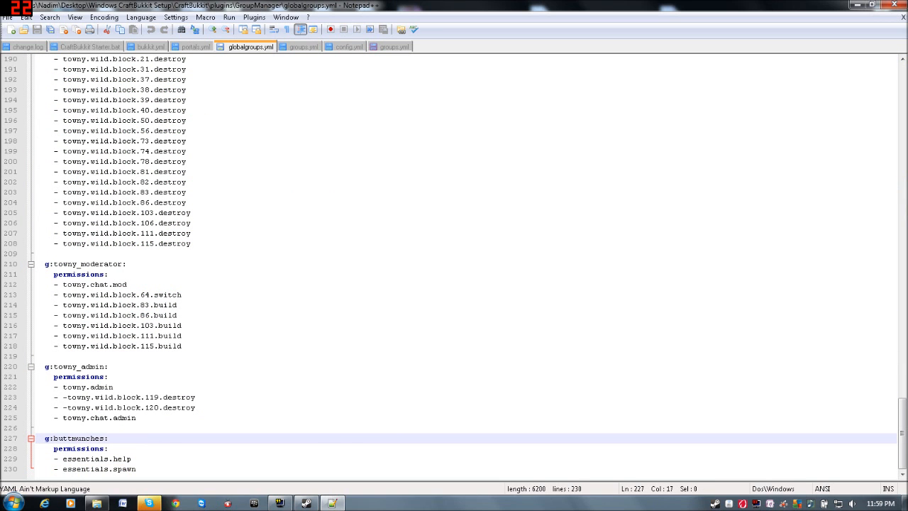
click(393, 47)
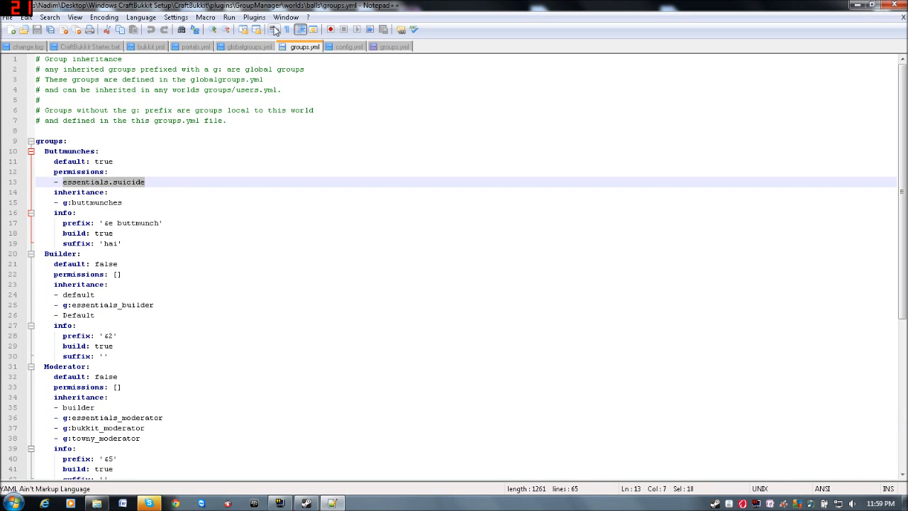
click(249, 46)
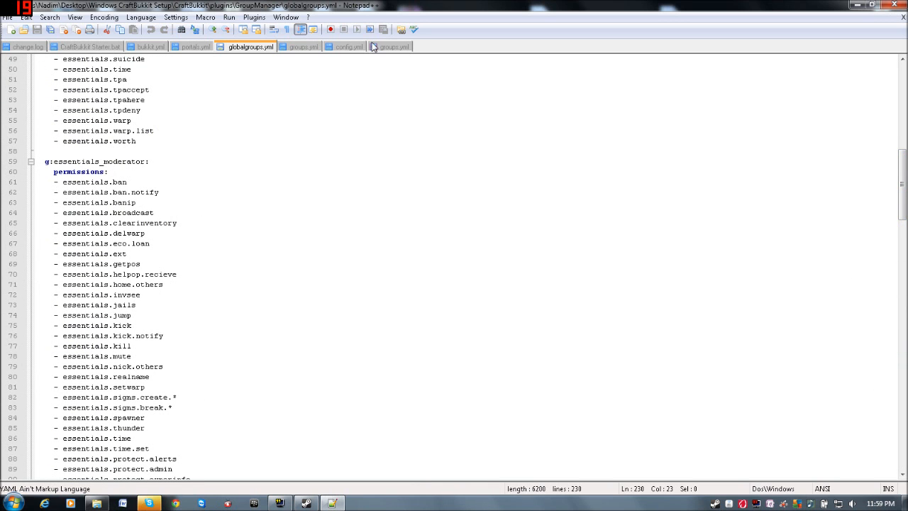
click(393, 46)
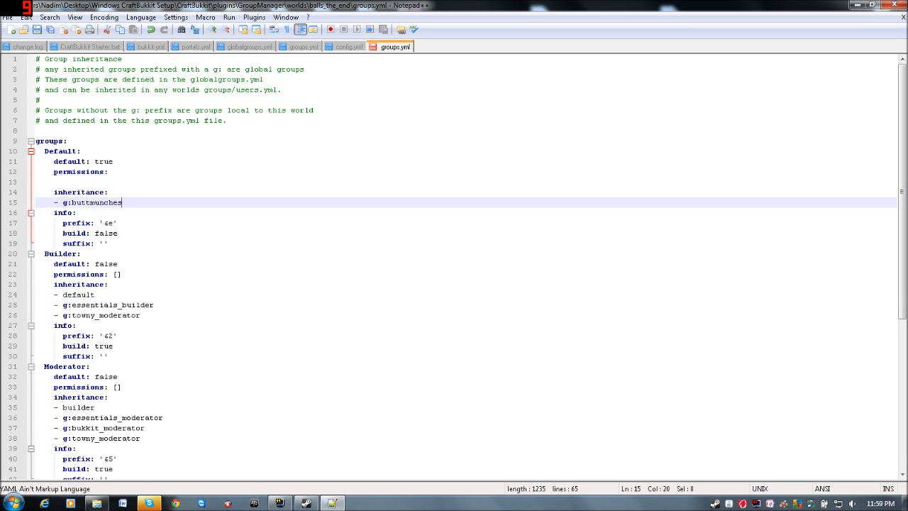
After checking globalgroups.yml, set balls_the_end Default's permissions to an empty [] list.
click(250, 46)
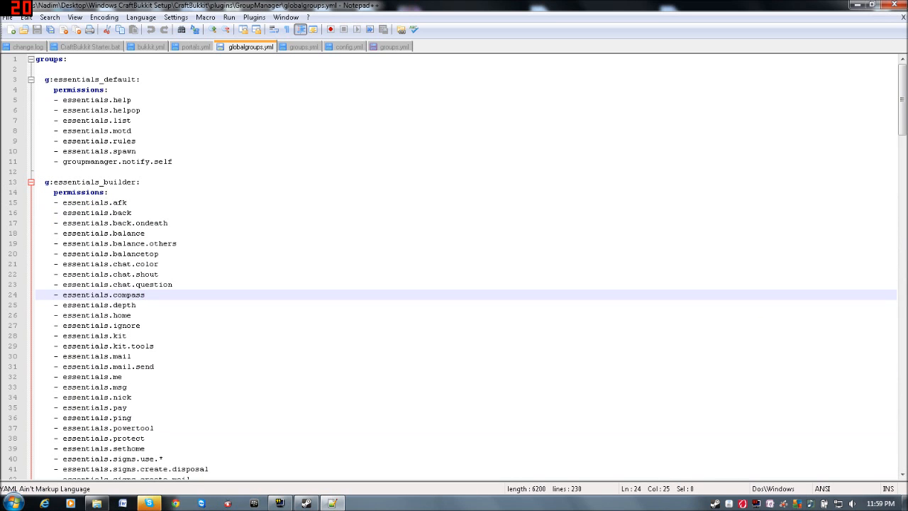
click(304, 46)
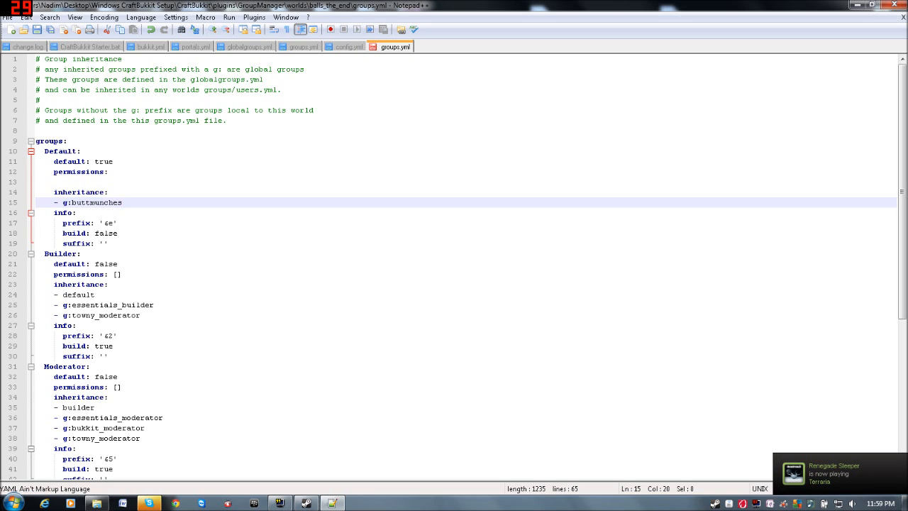
text(-)
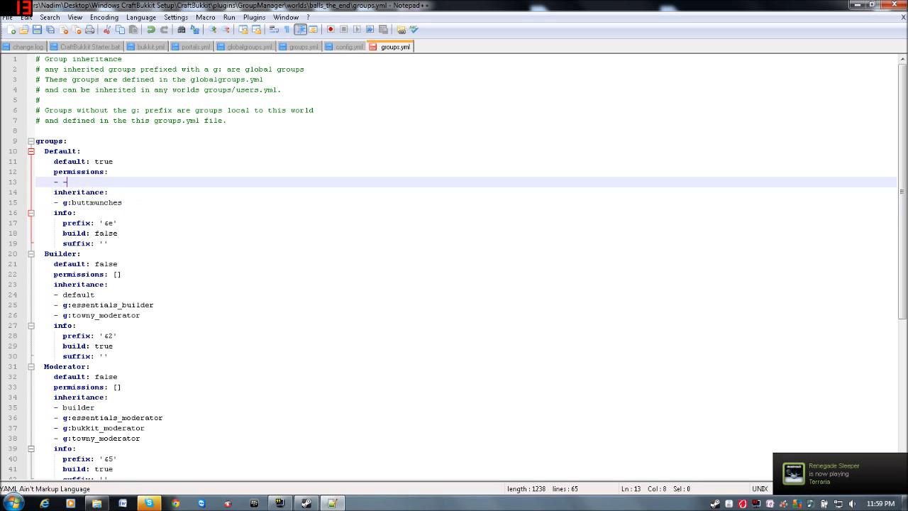
text(-)
click(159, 172)
text( [])
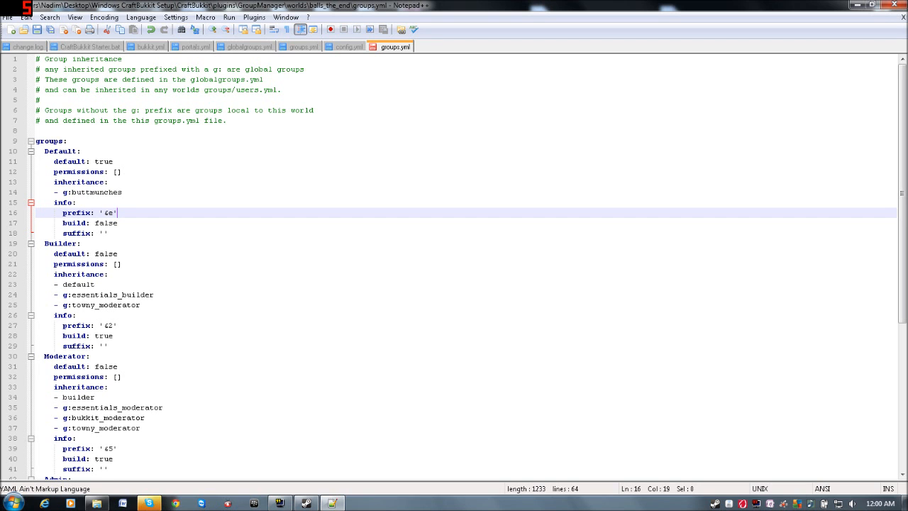
click(892, 5)
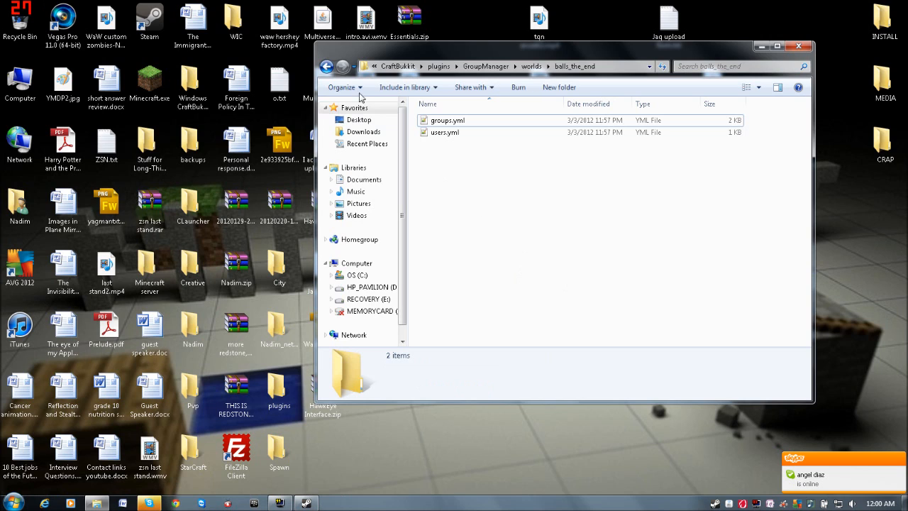
Browse GroupManager > worlds > balls to check its files, then go back to CraftBukkit.
click(327, 66)
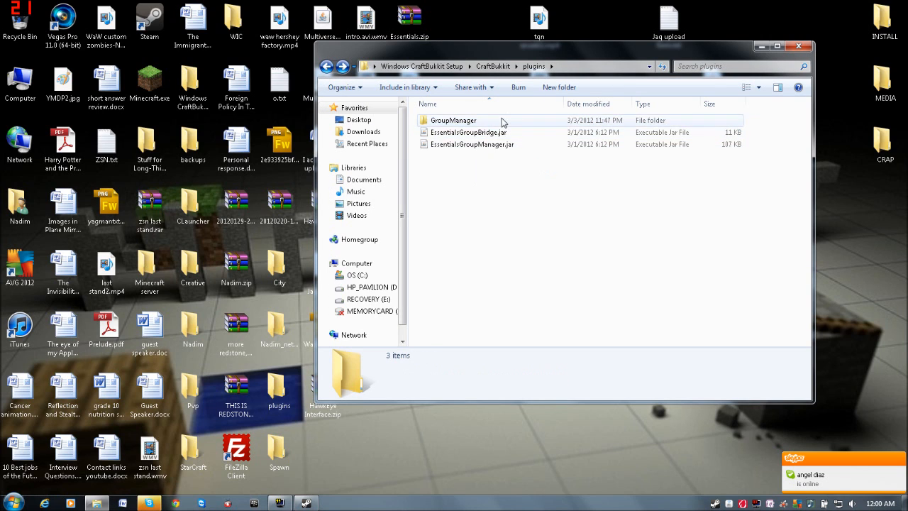
double_click(453, 120)
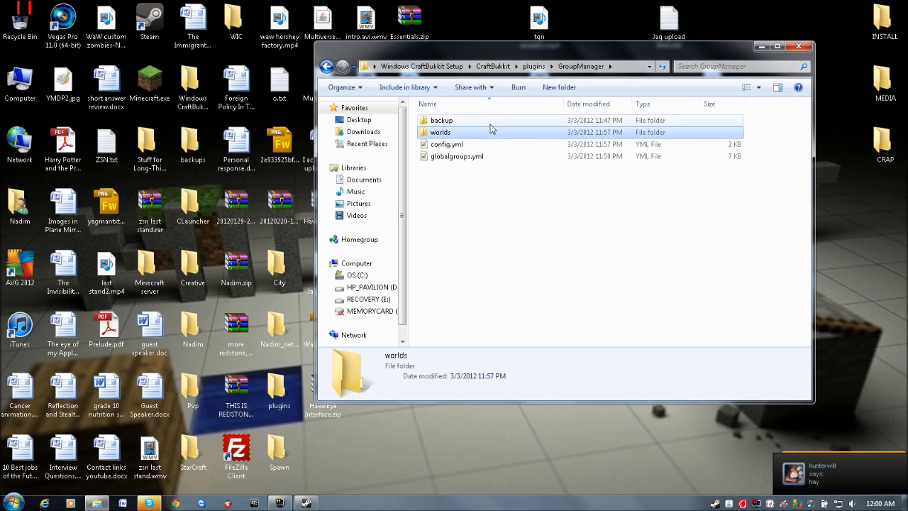
double_click(441, 120)
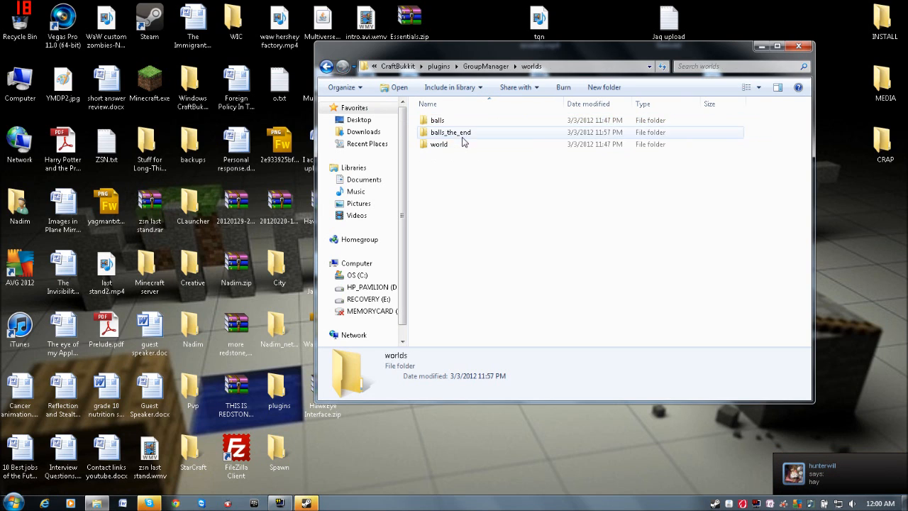
double_click(439, 144)
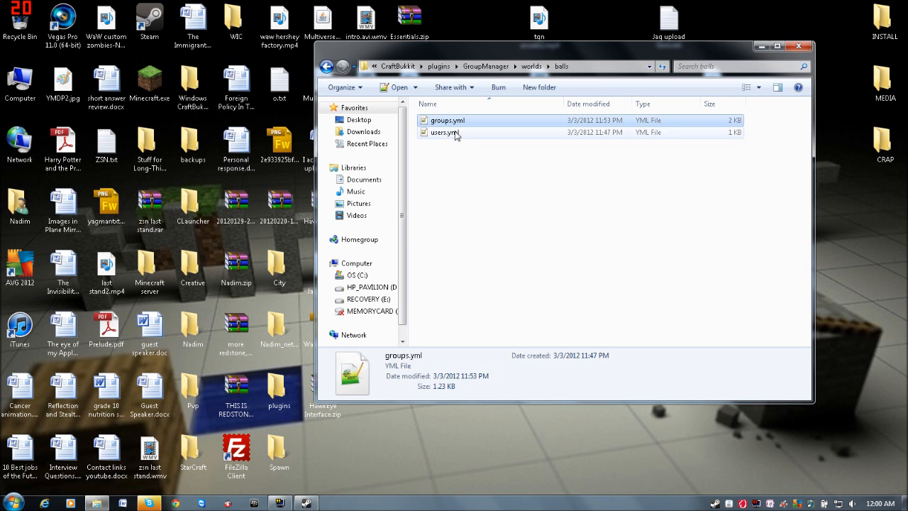
click(326, 66)
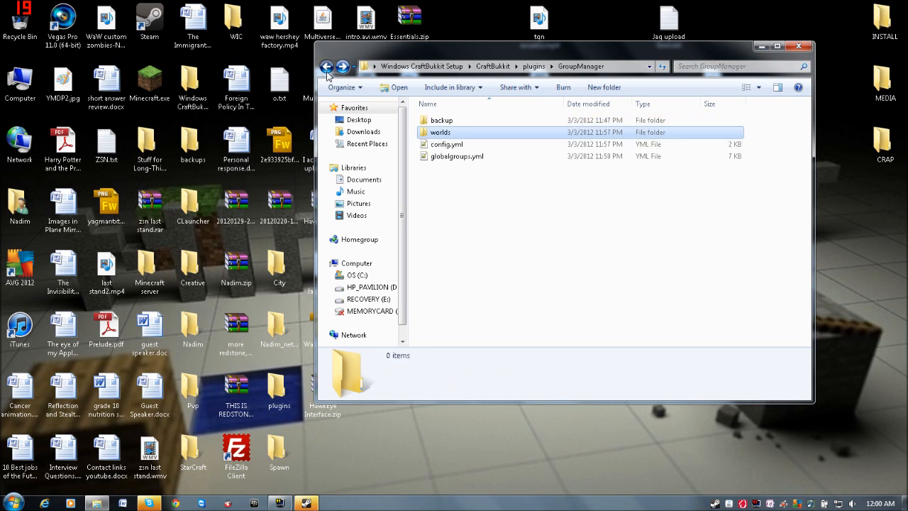
click(327, 66)
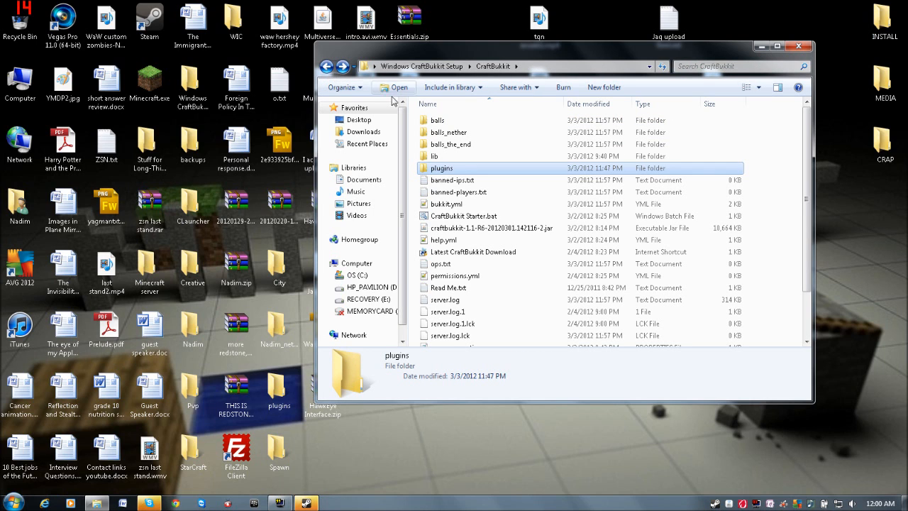